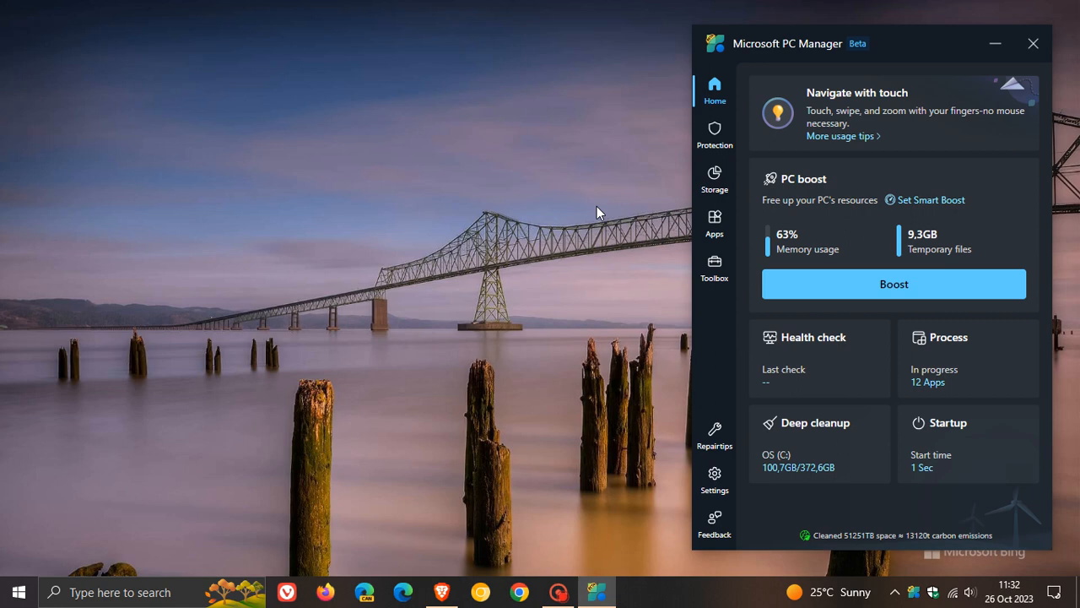
mouse_move(929, 48)
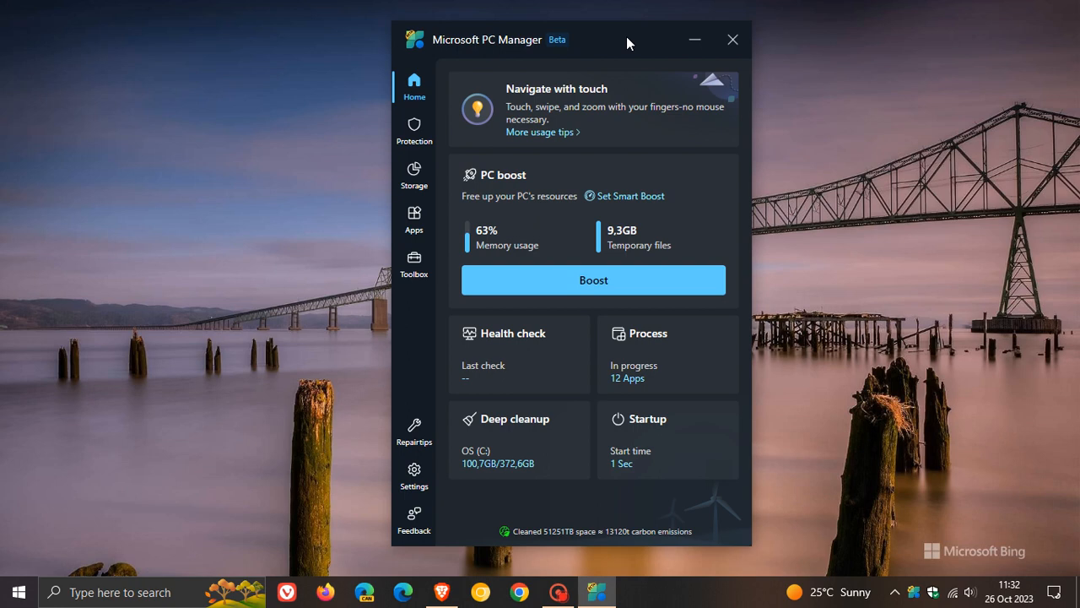
mouse_move(591, 262)
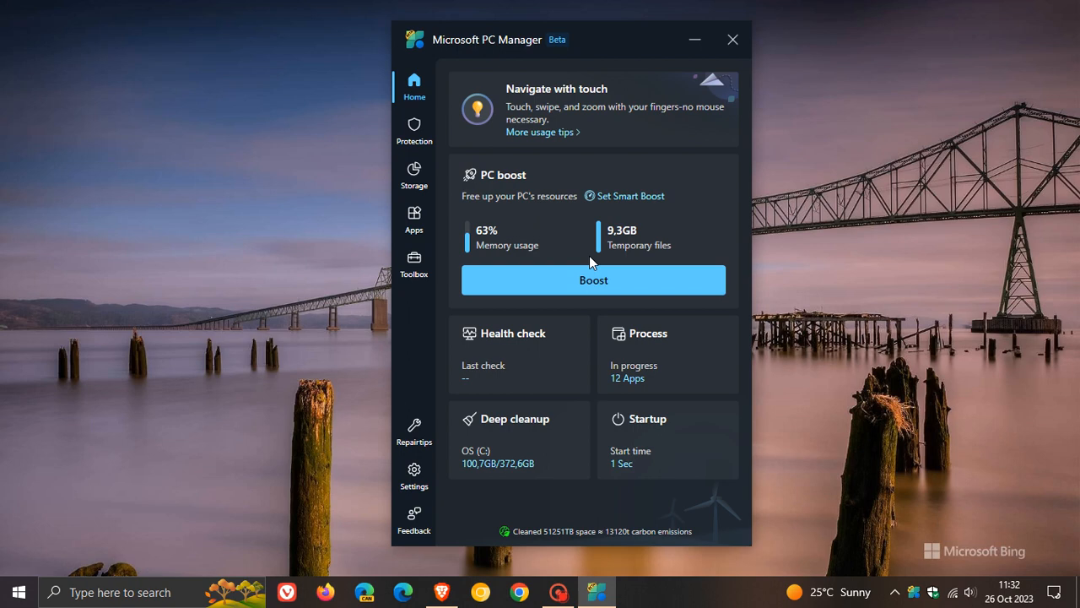
mouse_move(593, 249)
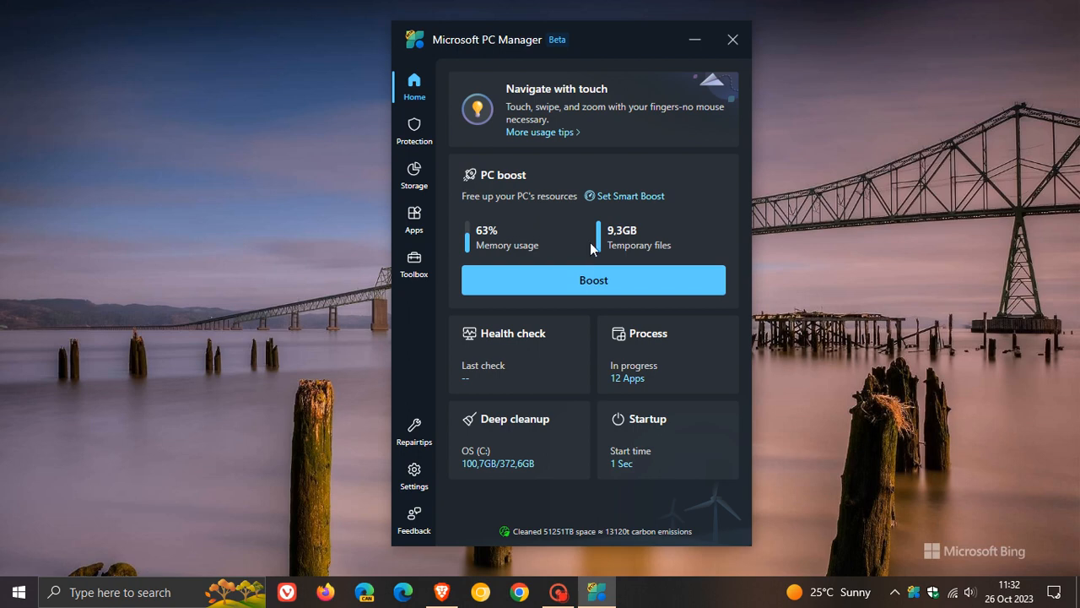
mouse_move(522, 240)
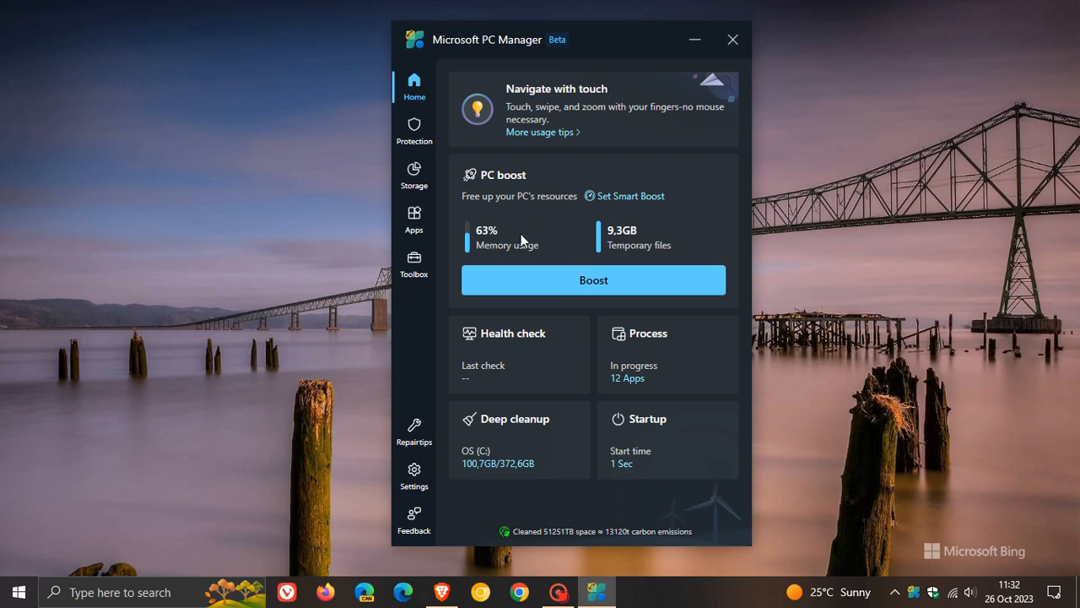
mouse_move(540, 40)
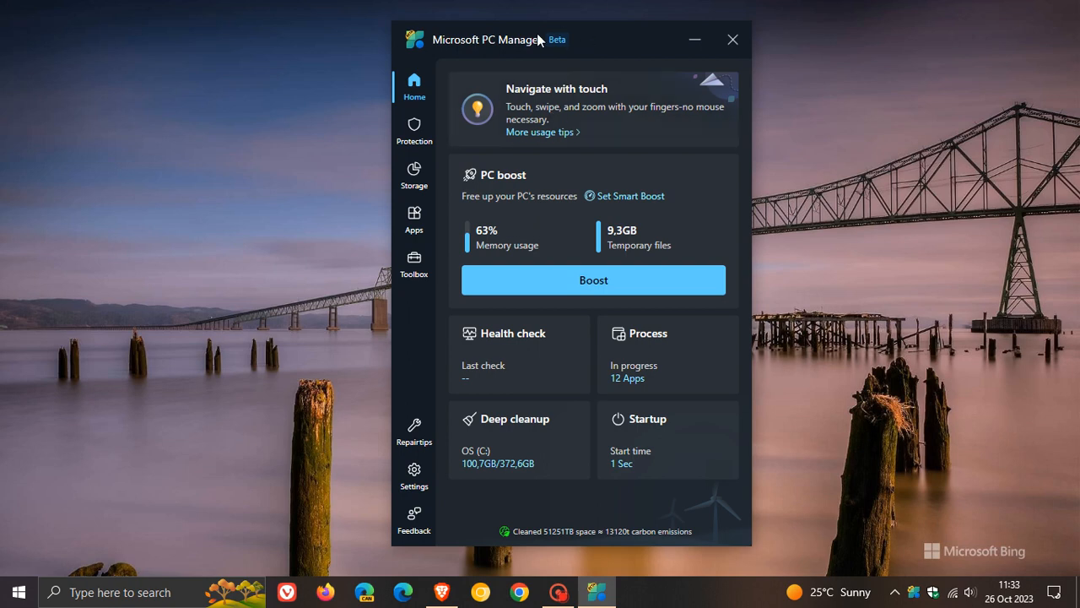
mouse_move(657, 50)
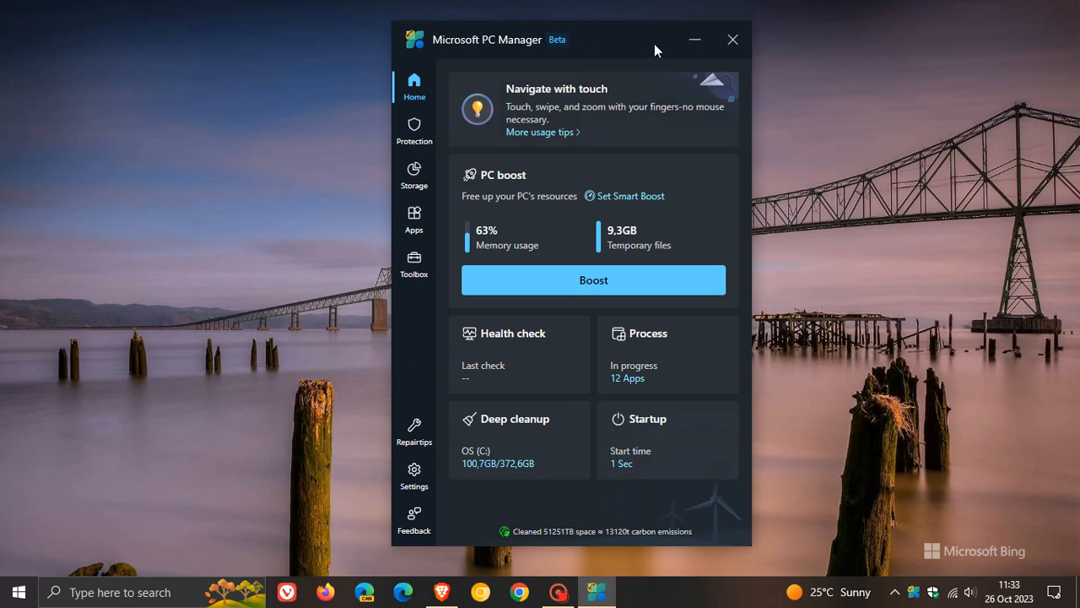
Review Settings through Boost, General and About us (version 3.8.2.0), then return to top.
left_click(414, 475)
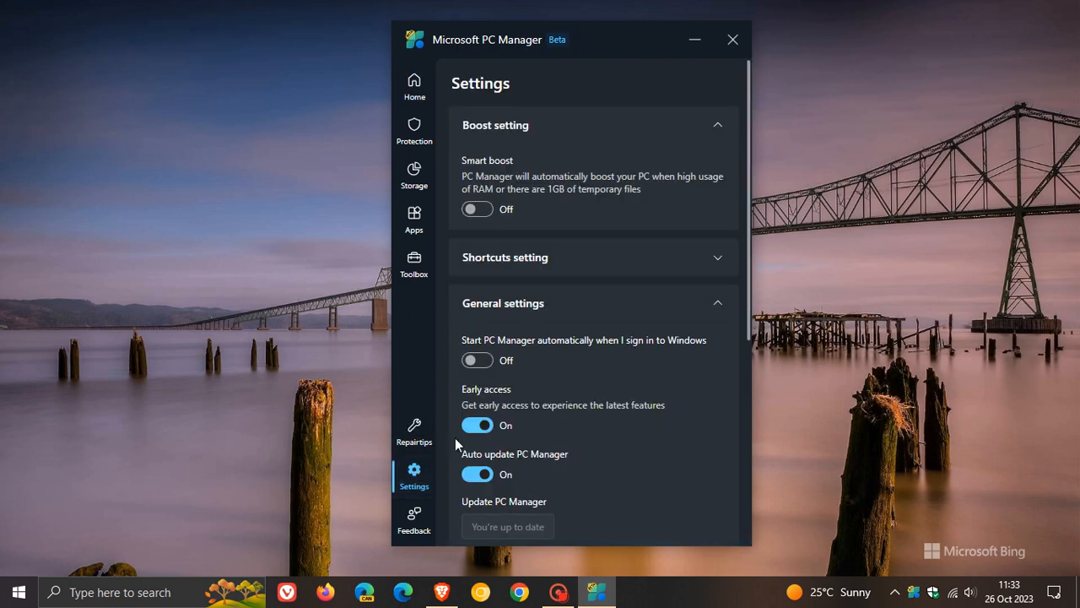
mouse_move(595, 308)
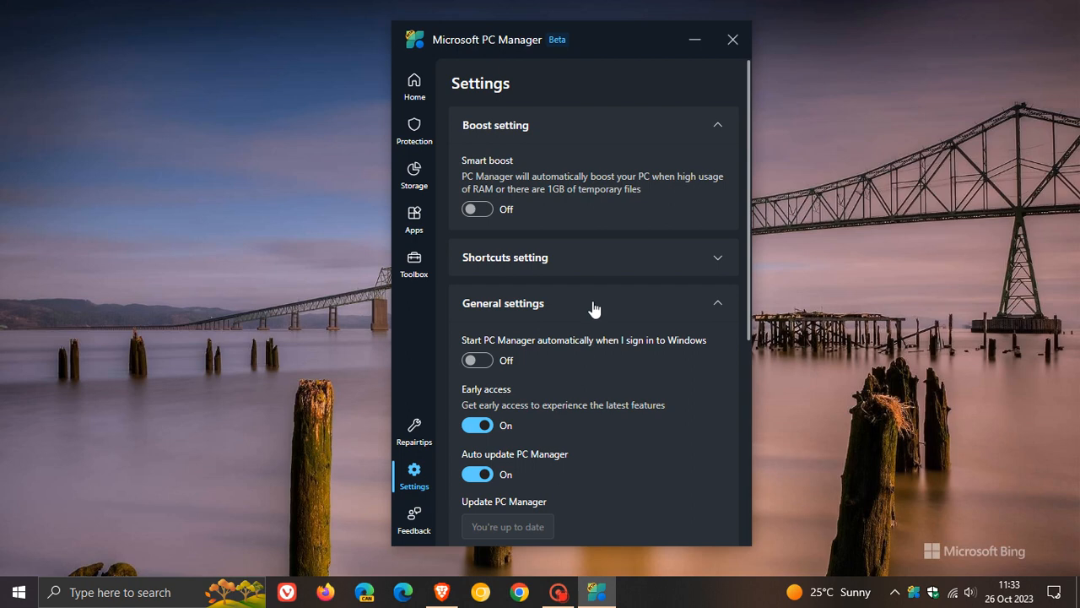
scroll("down", 3)
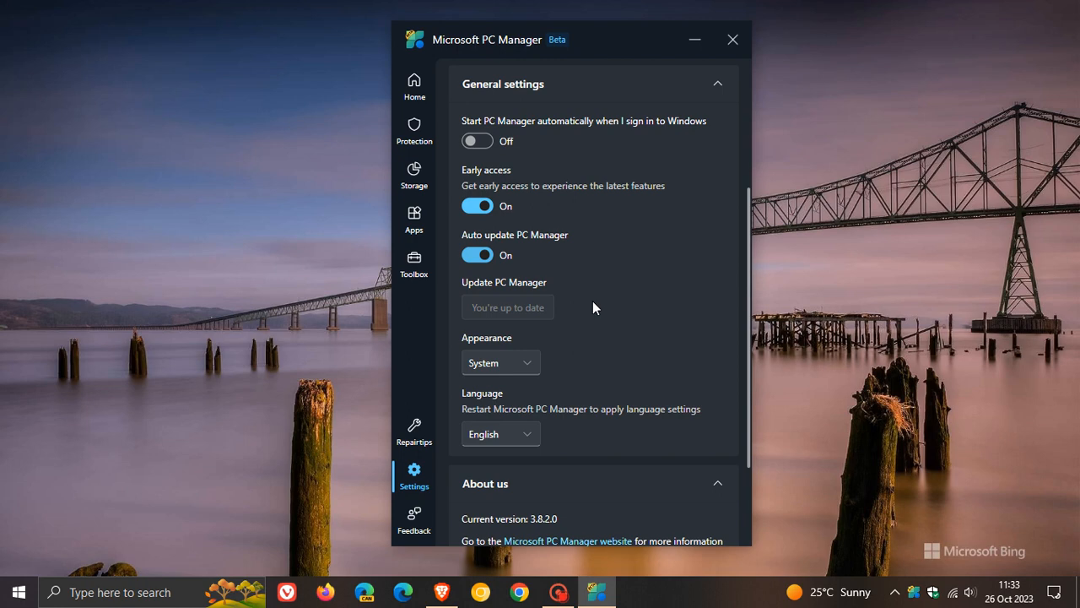
scroll("down", 3)
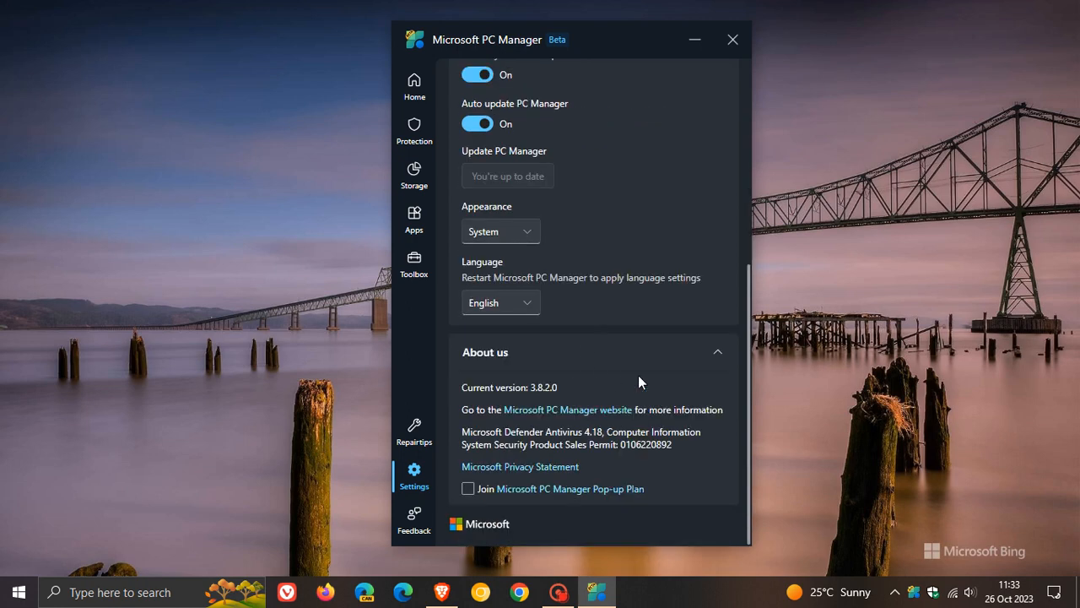
mouse_move(598, 384)
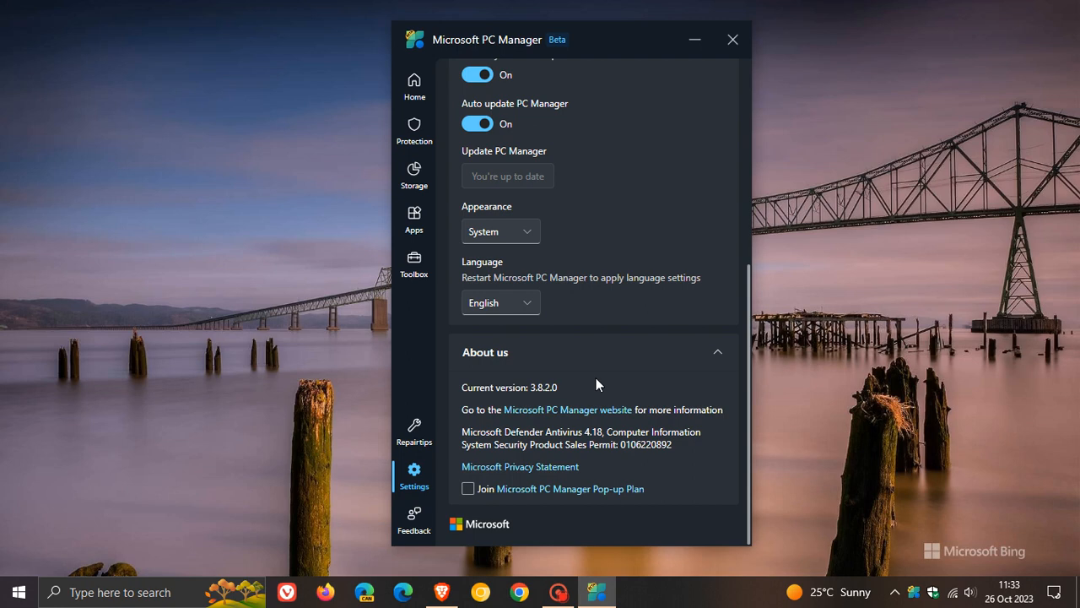
scroll("up", 3)
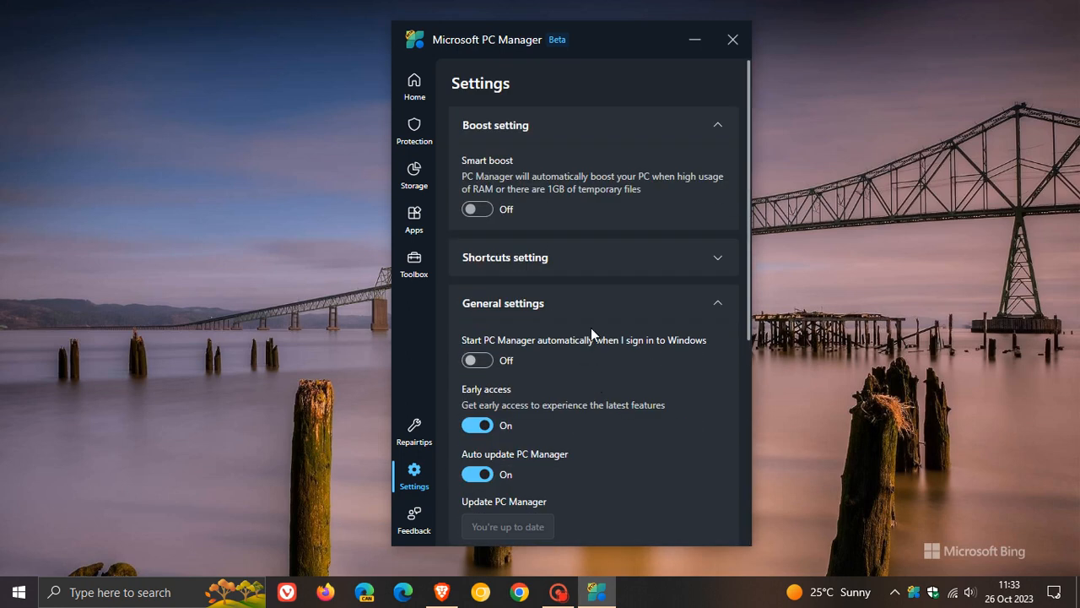
Go back to Home, showing 63% memory usage and 9.3GB temporary files.
left_click(414, 87)
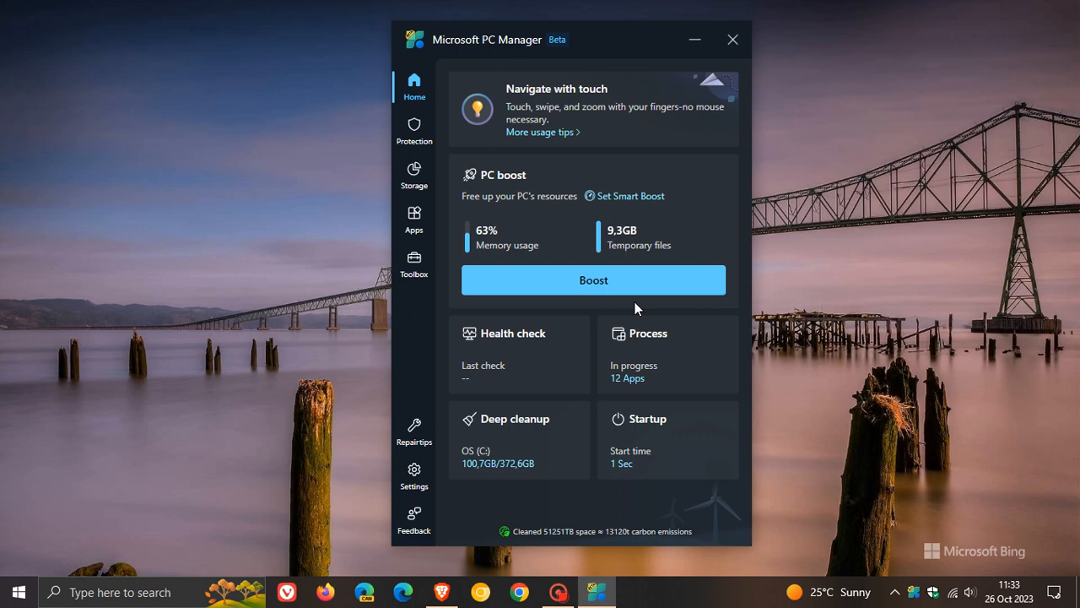
mouse_move(646, 216)
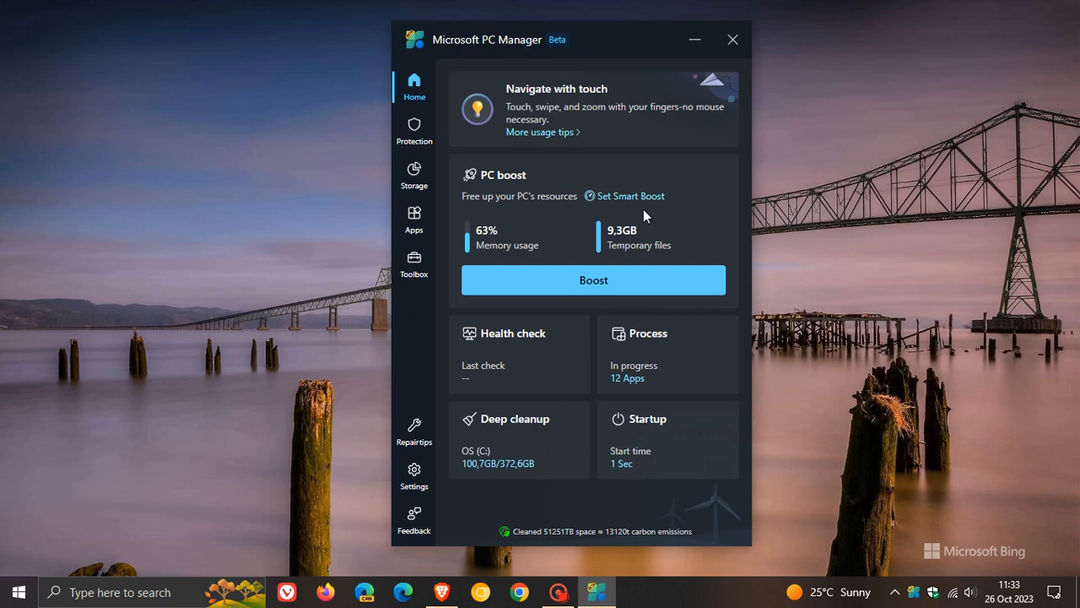
mouse_move(664, 189)
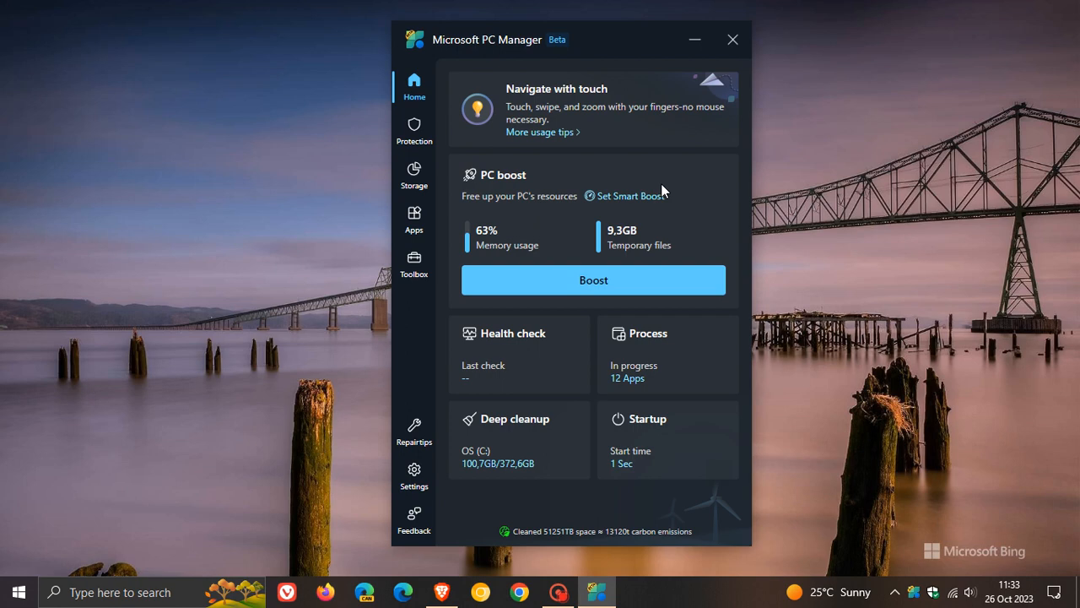
mouse_move(413, 131)
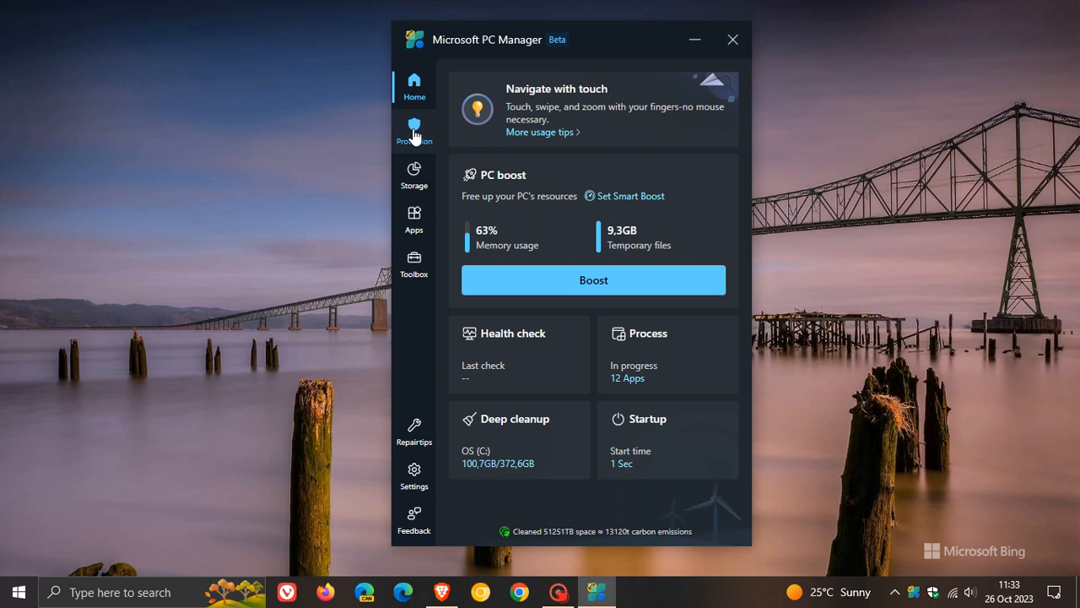
Open the Protection page listing Defender Antivirus and Windows update.
left_click(414, 130)
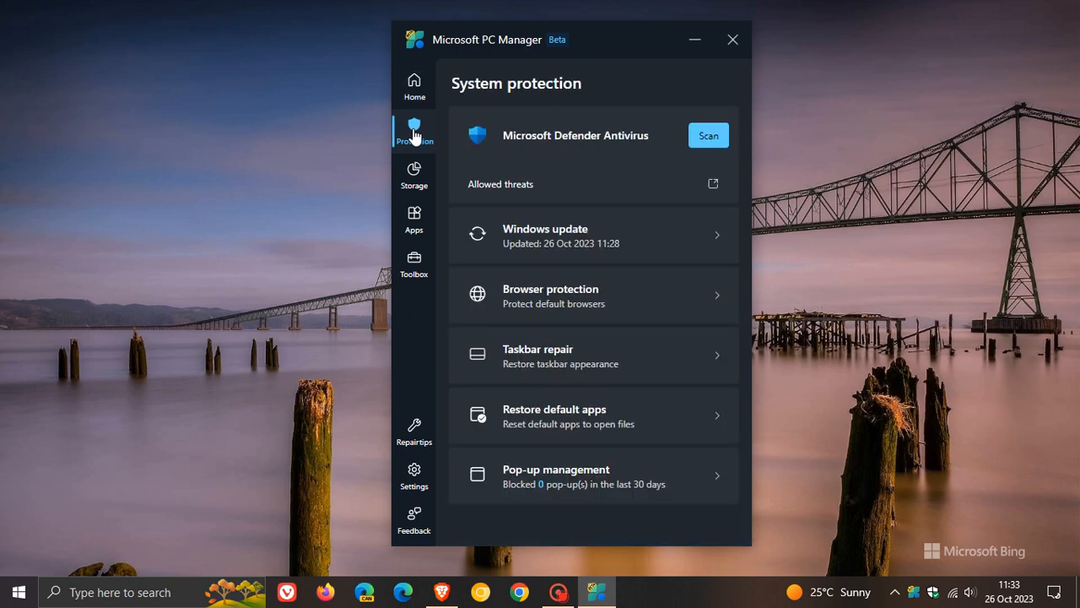
mouse_move(571, 232)
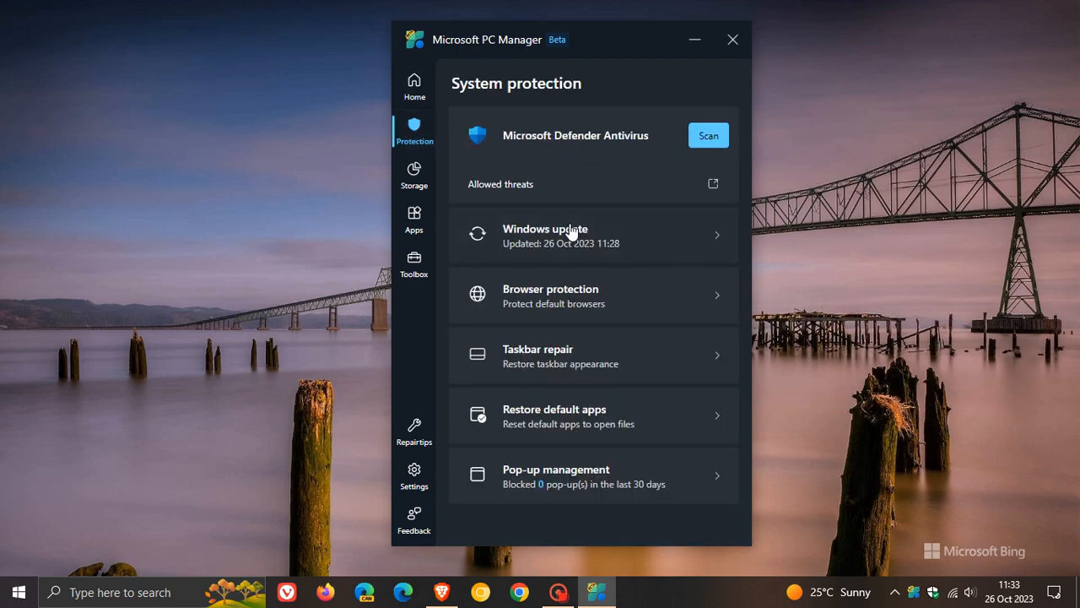
mouse_move(601, 294)
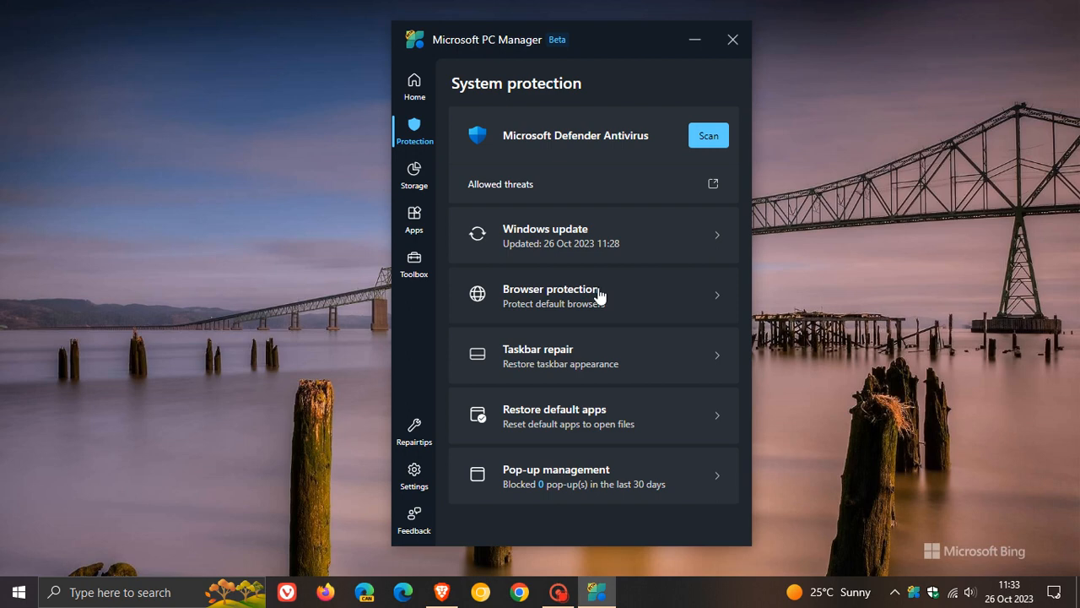
mouse_move(608, 360)
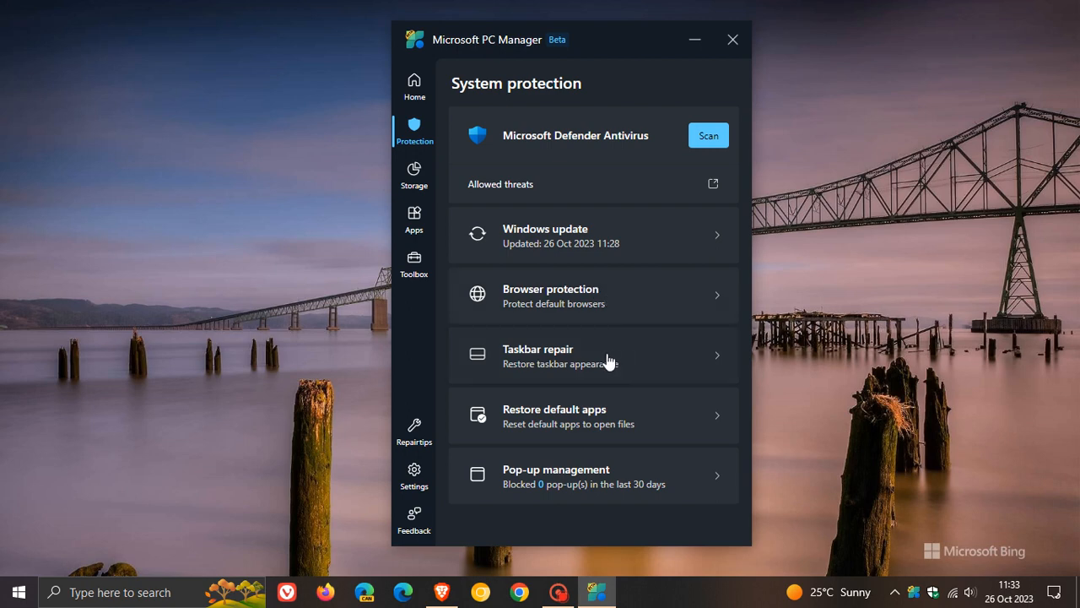
mouse_move(624, 422)
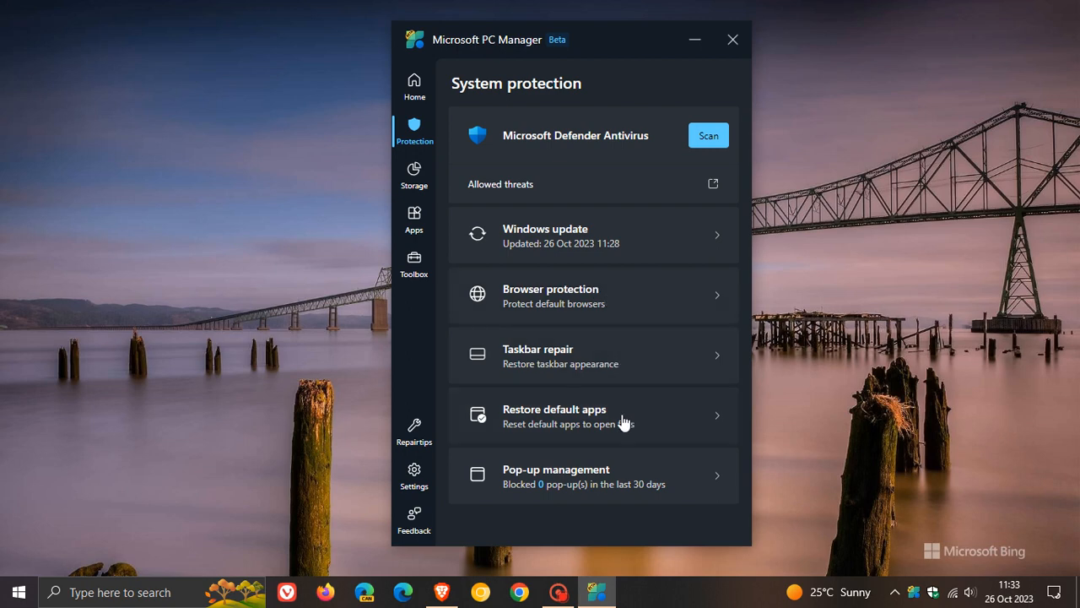
mouse_move(415, 173)
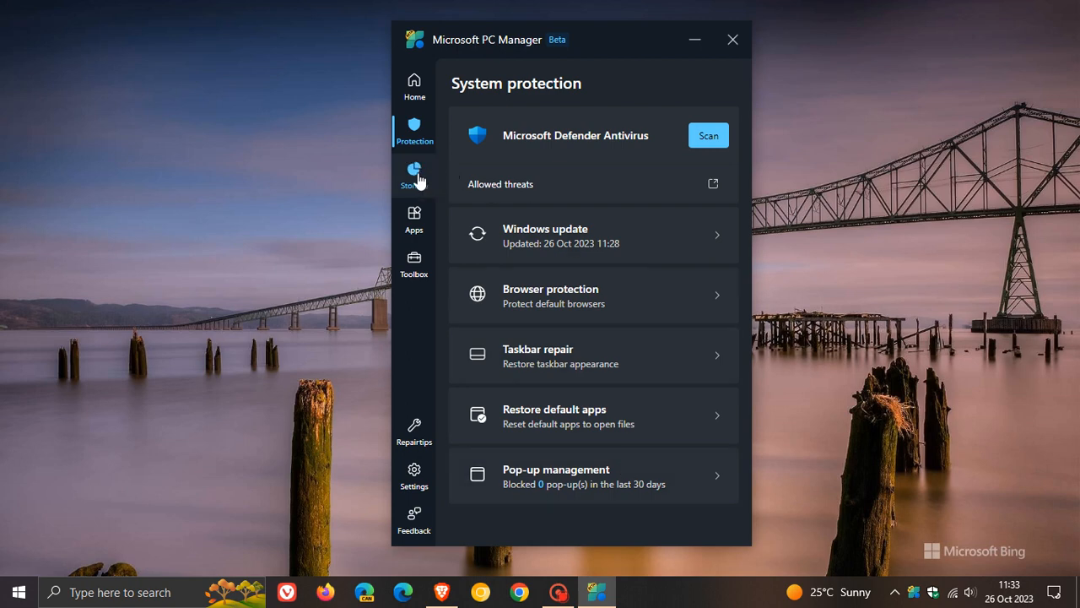
View Storage management, then open App management showing 12 running processes.
left_click(414, 175)
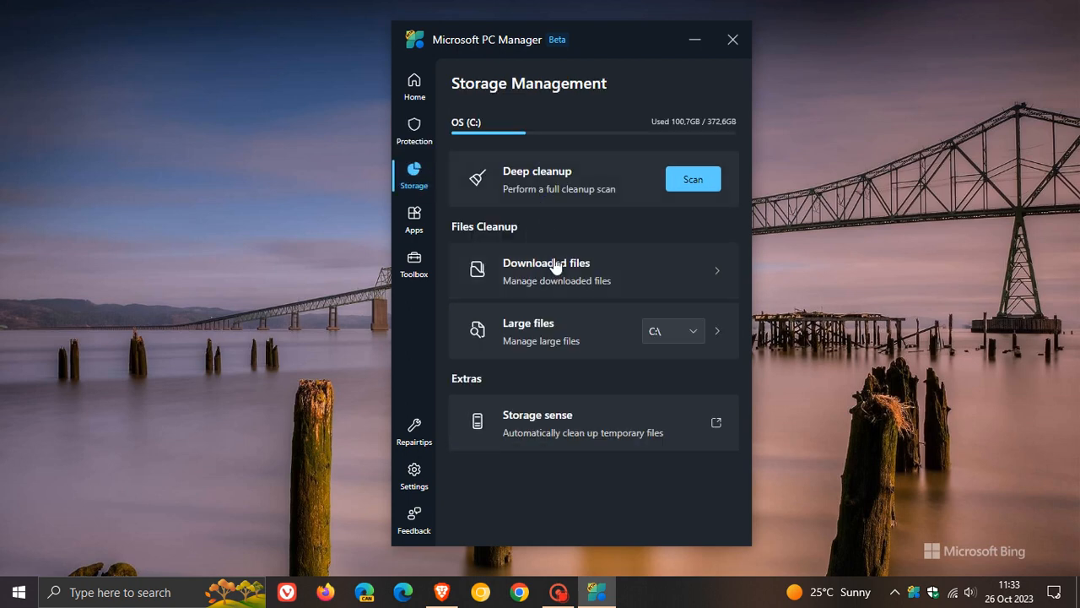
mouse_move(553, 277)
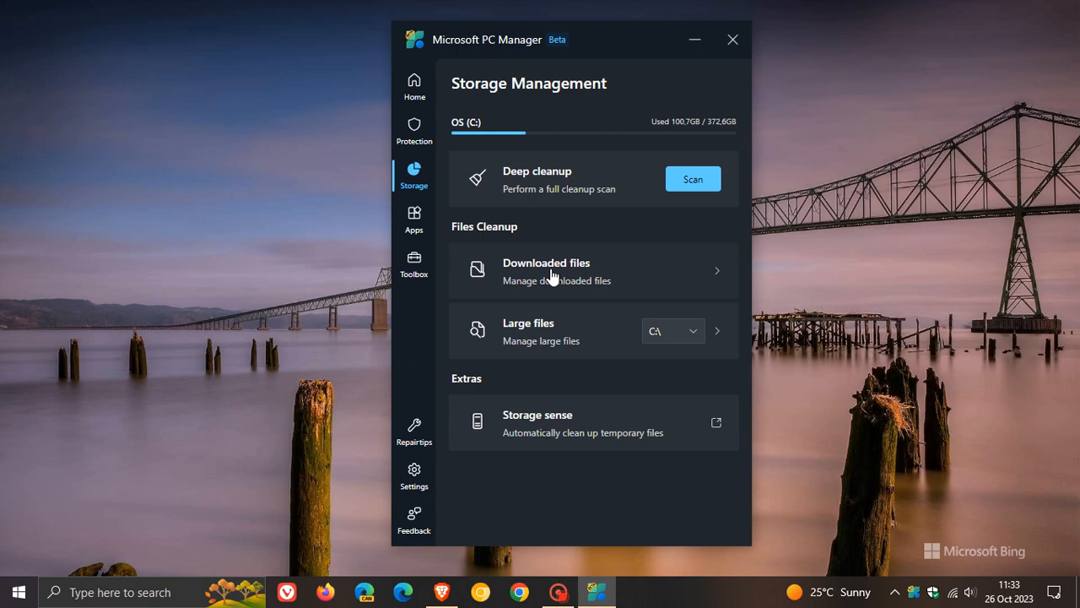
mouse_move(593, 432)
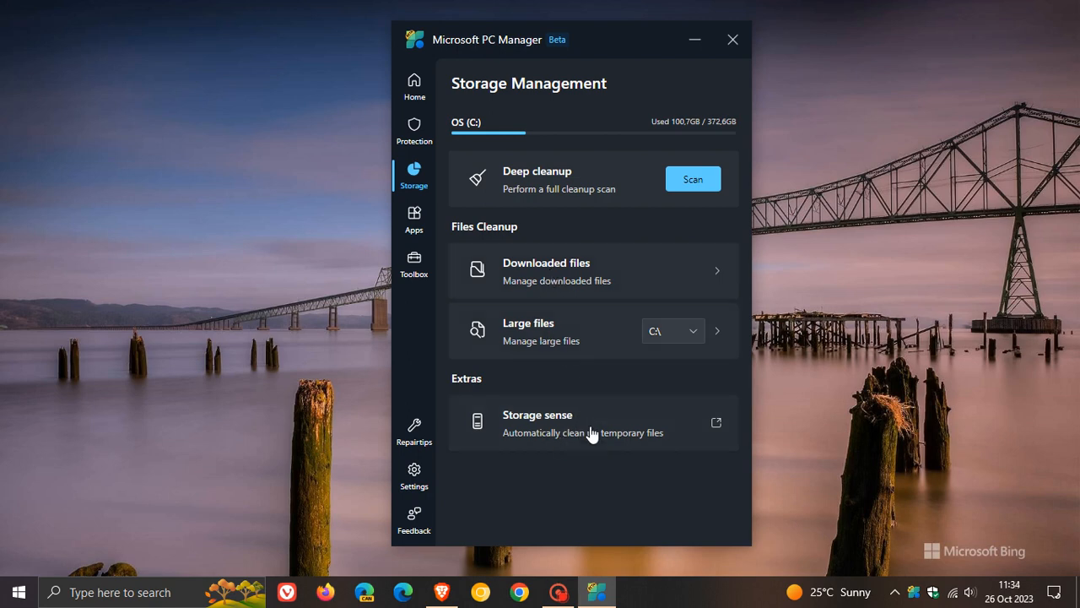
mouse_move(565, 427)
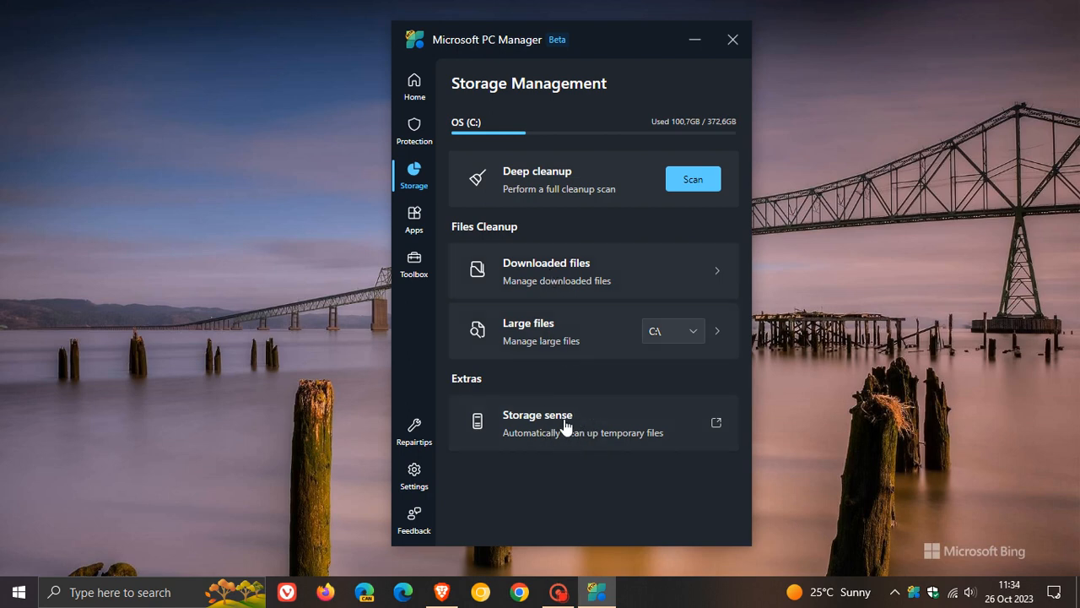
mouse_move(436, 245)
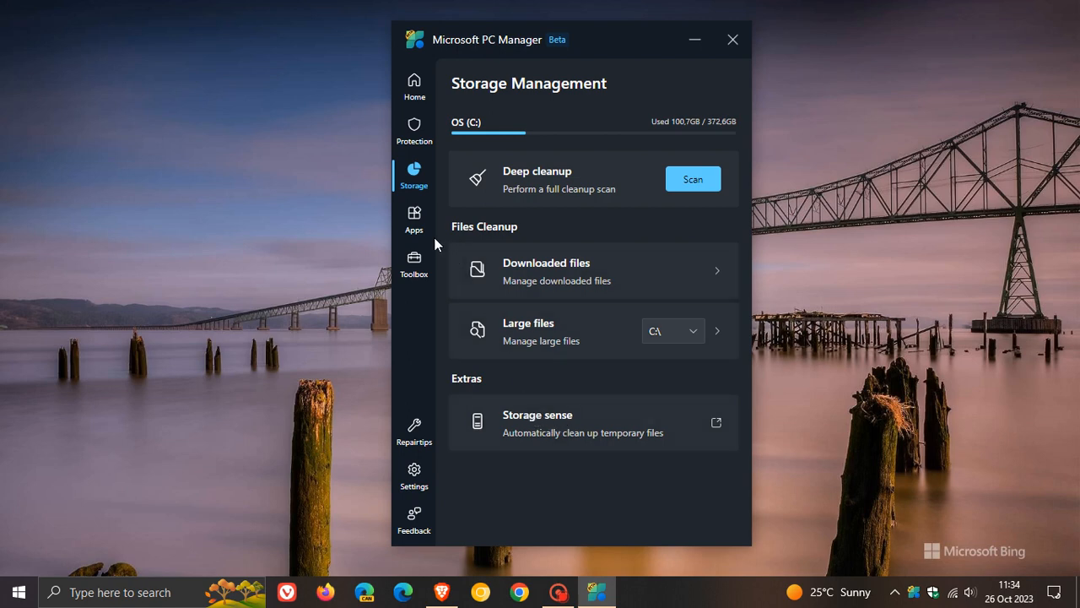
left_click(413, 219)
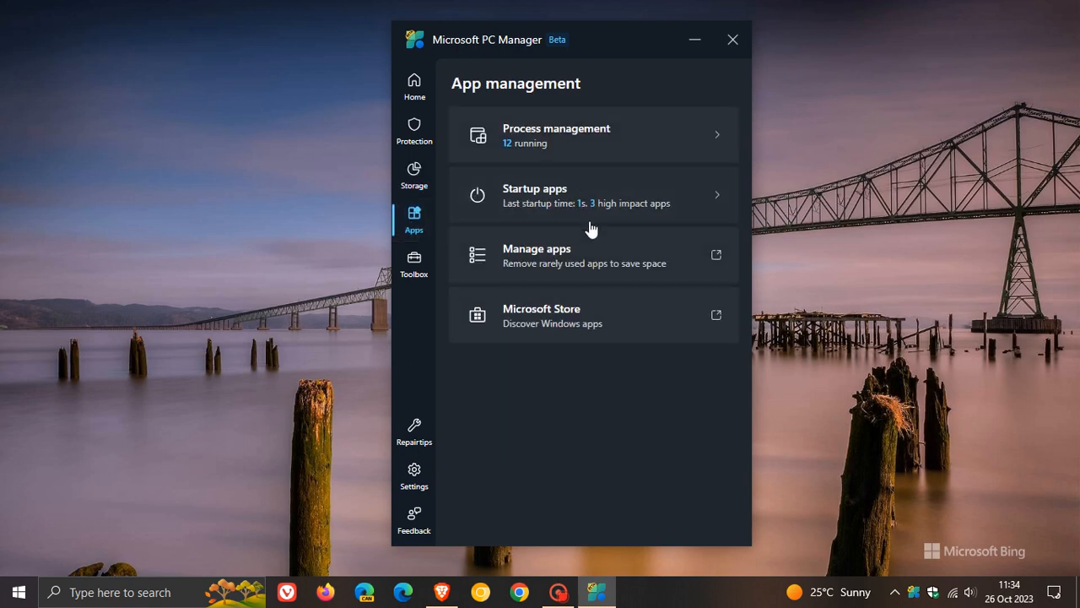
mouse_move(588, 215)
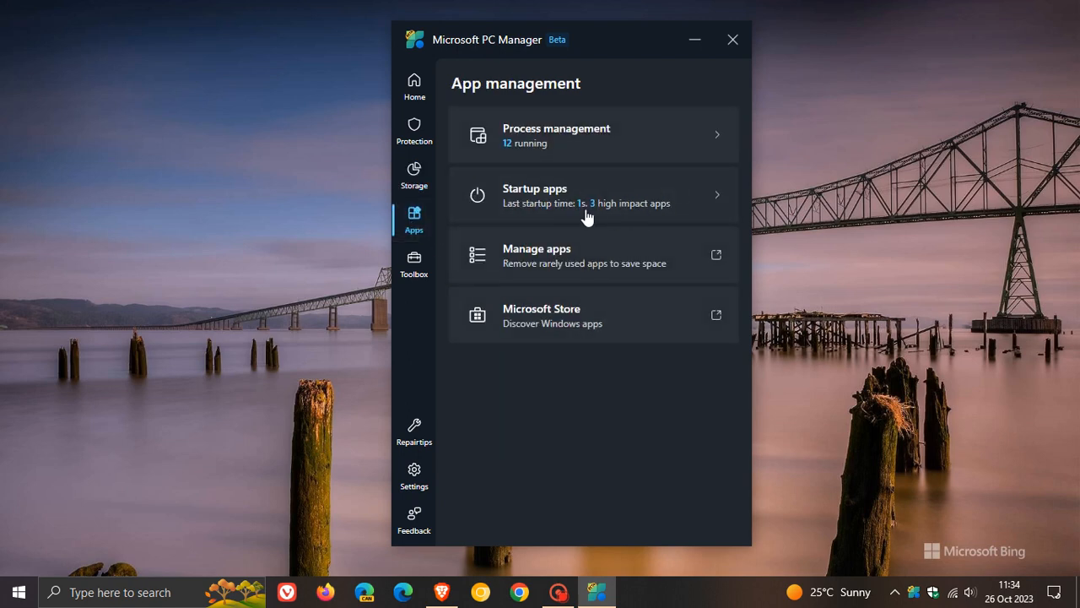
mouse_move(606, 321)
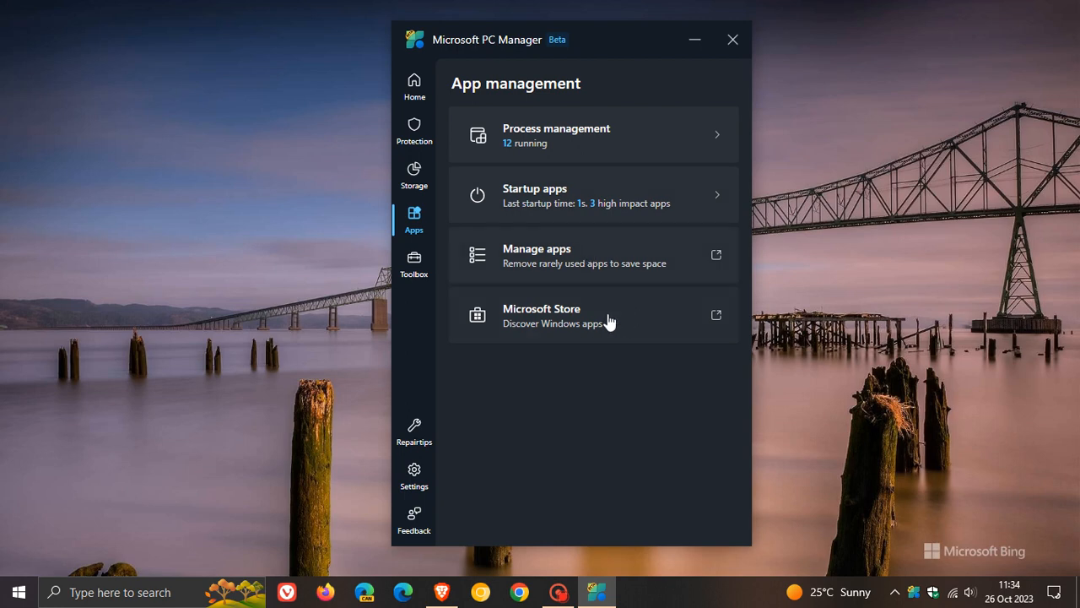
Open Toolbox with its Windows tools, web tools and custom links.
left_click(413, 264)
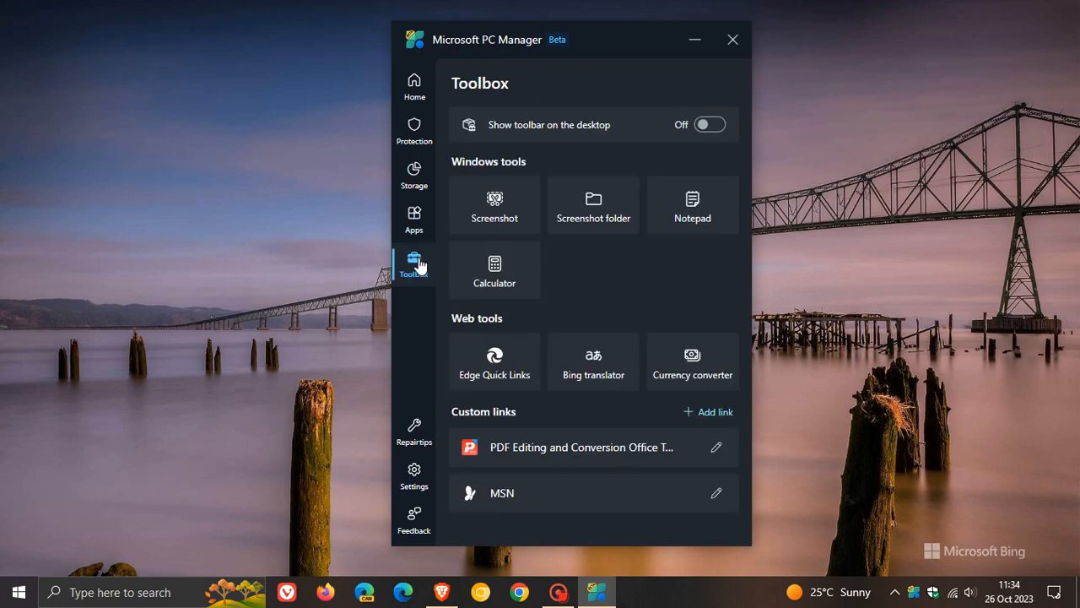
mouse_move(589, 283)
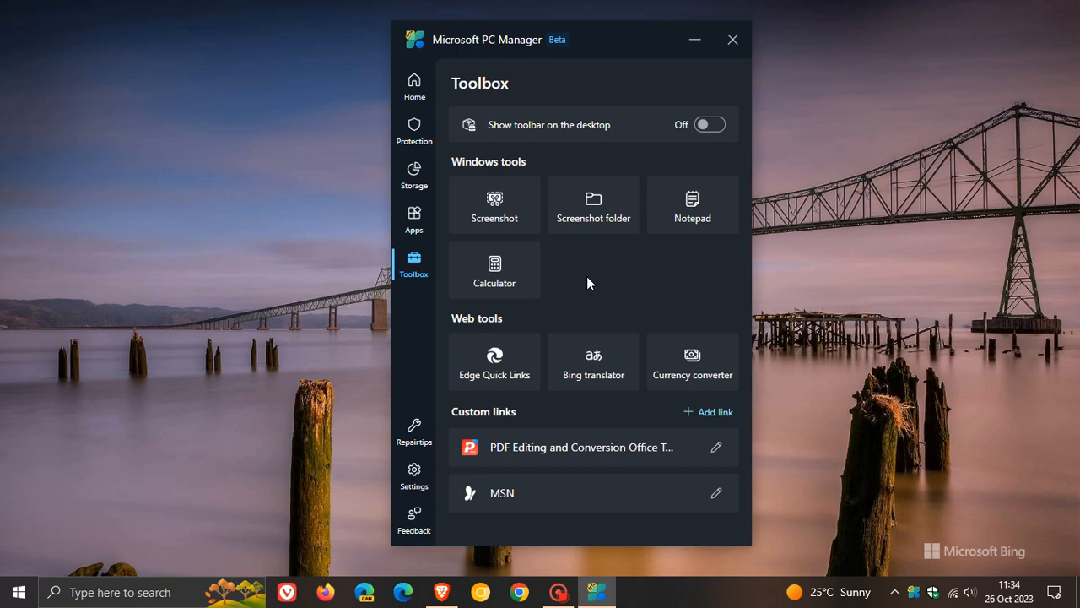
mouse_move(583, 198)
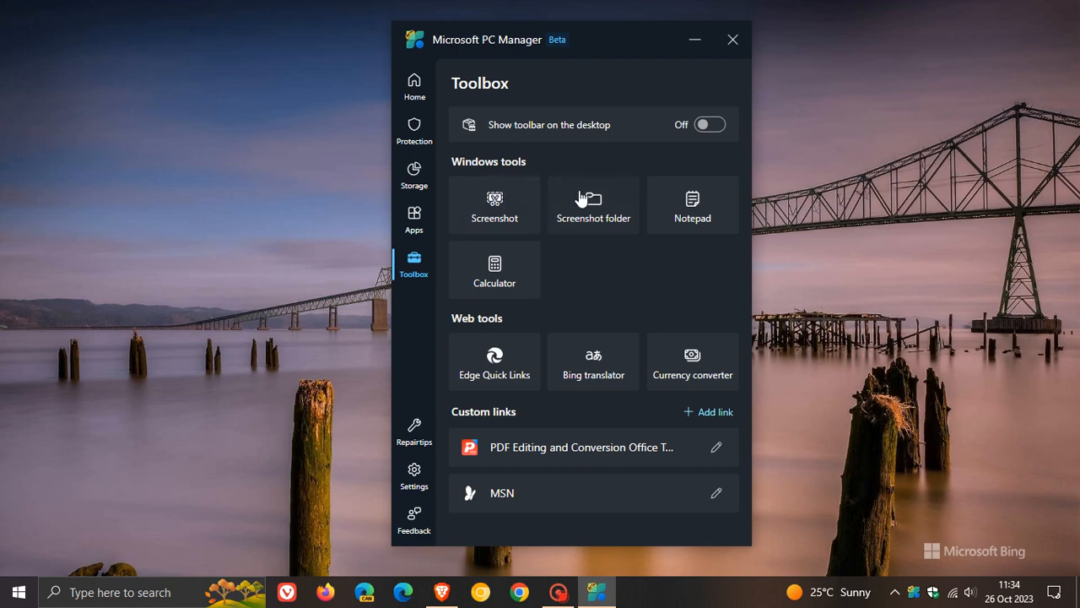
mouse_move(663, 206)
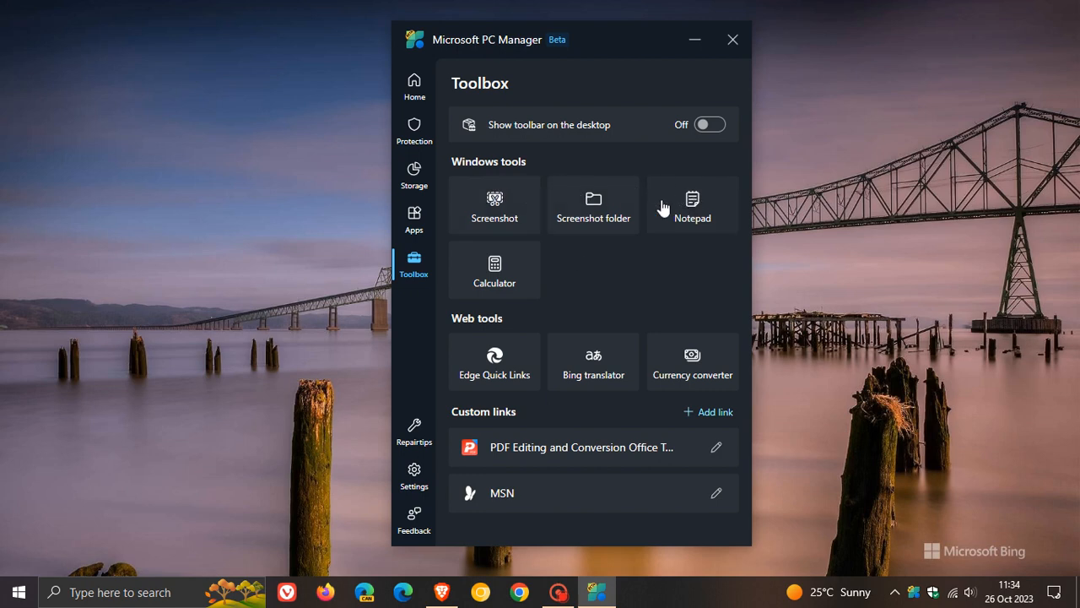
mouse_move(706, 170)
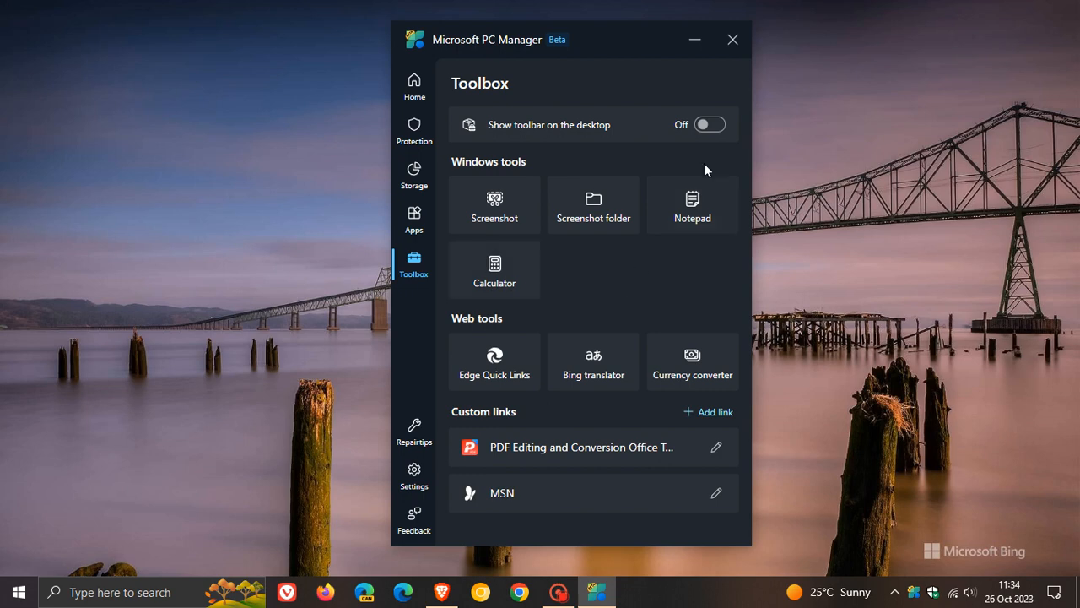
Switch 'Show toolbar on the desktop' on to show the floating memory-usage toolbar.
left_click(711, 124)
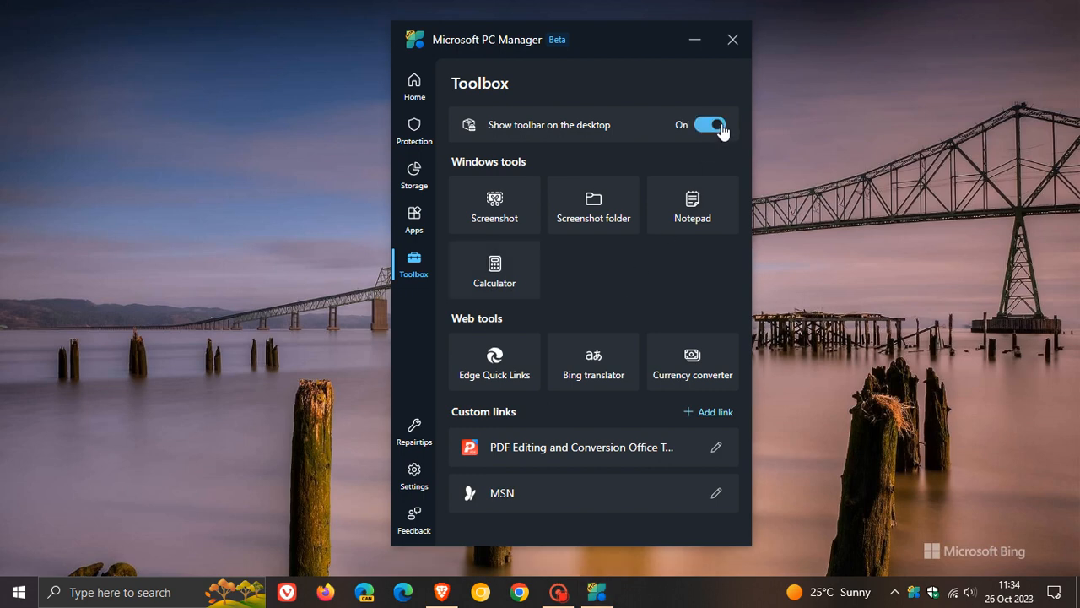
left_click(712, 125)
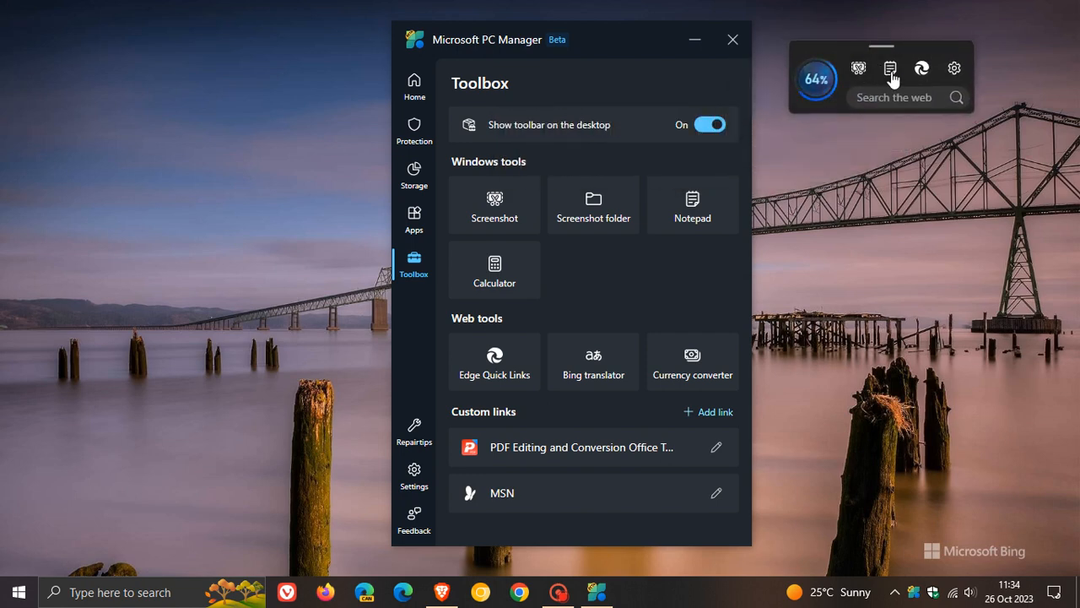
mouse_move(922, 68)
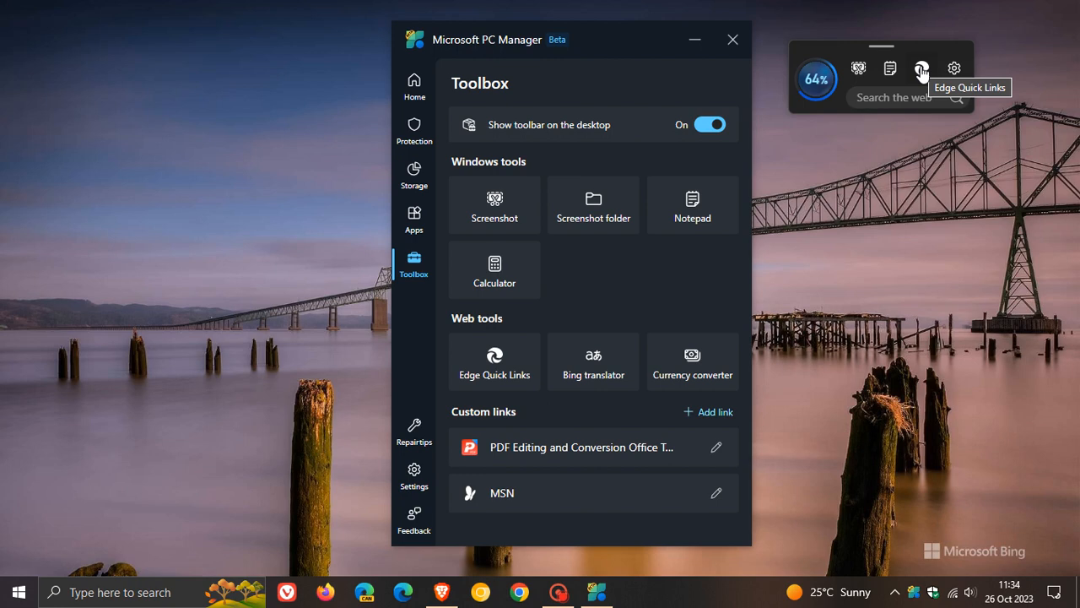
mouse_move(952, 74)
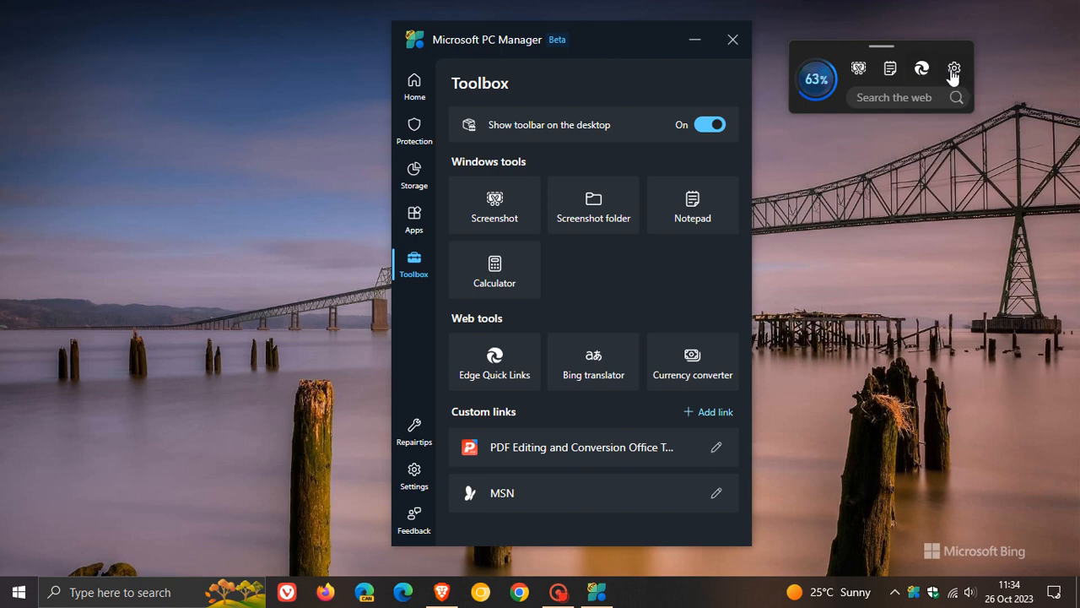
mouse_move(815, 78)
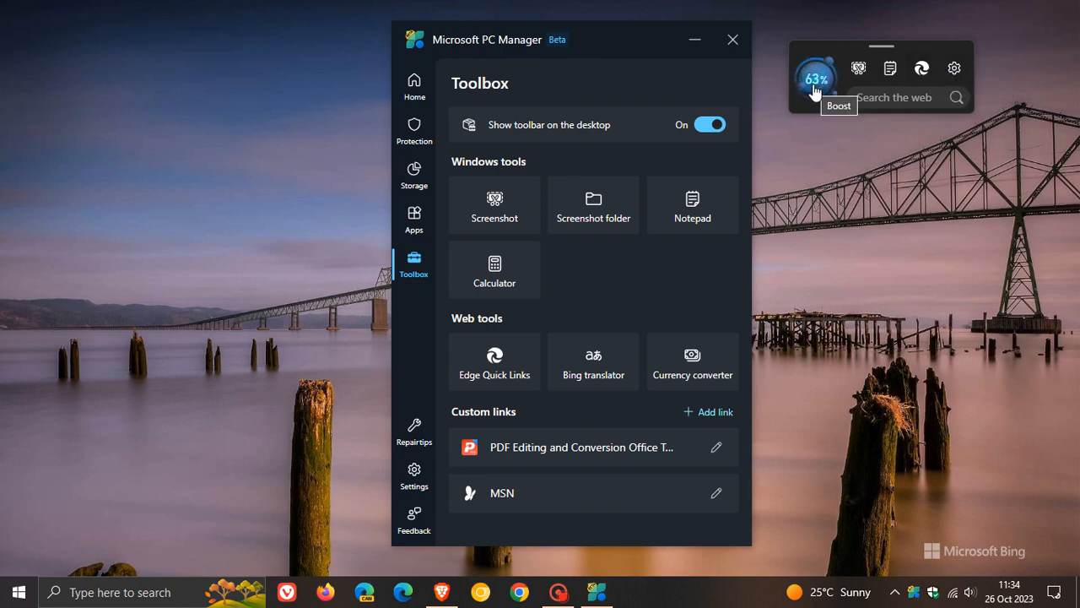
left_click(413, 87)
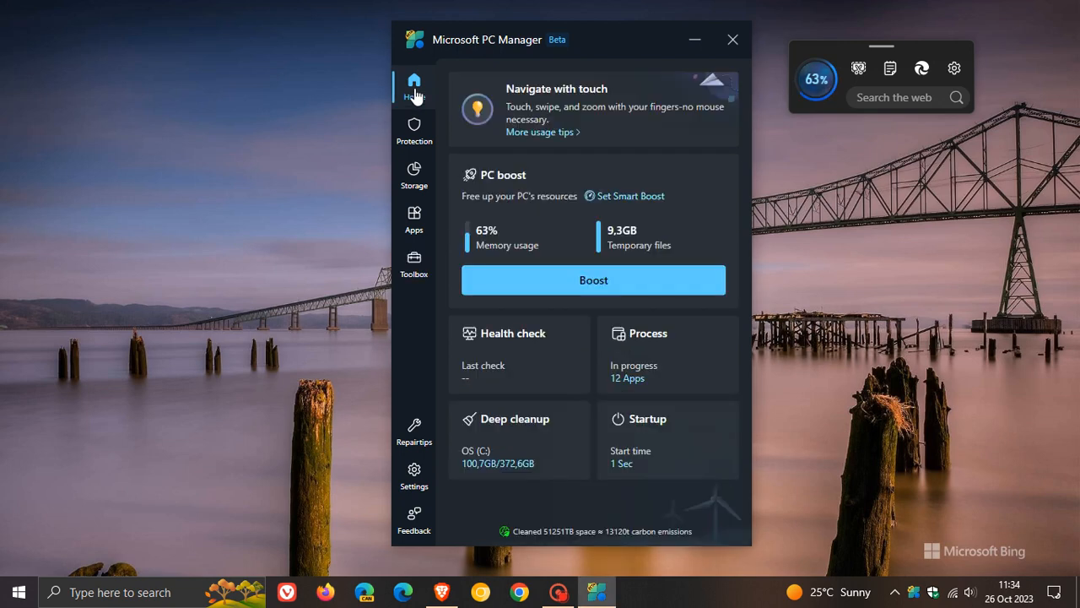
mouse_move(509, 246)
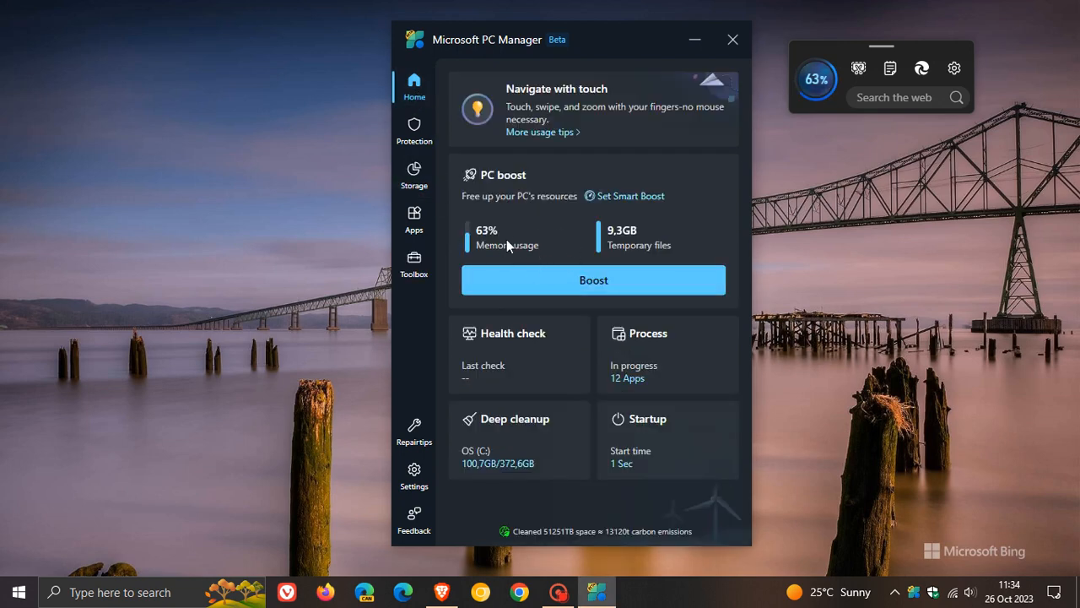
mouse_move(657, 246)
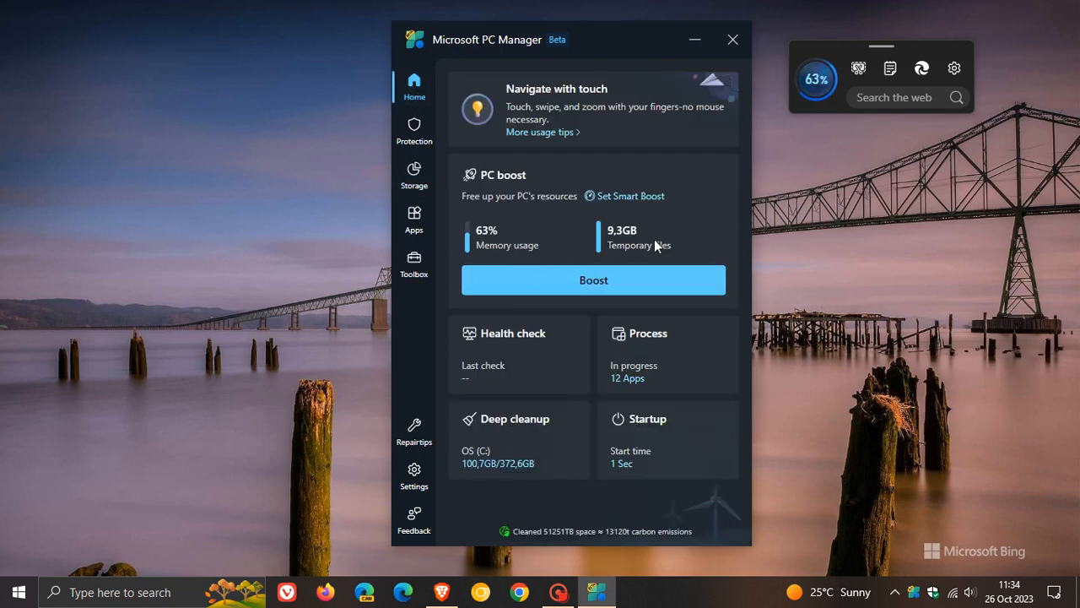
mouse_move(648, 229)
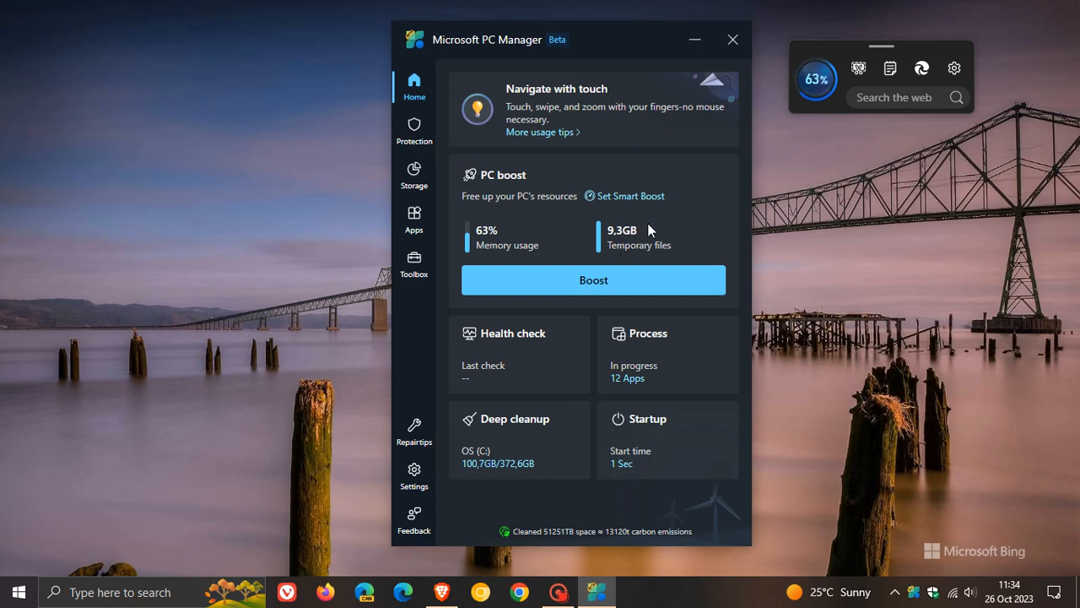
mouse_move(639, 258)
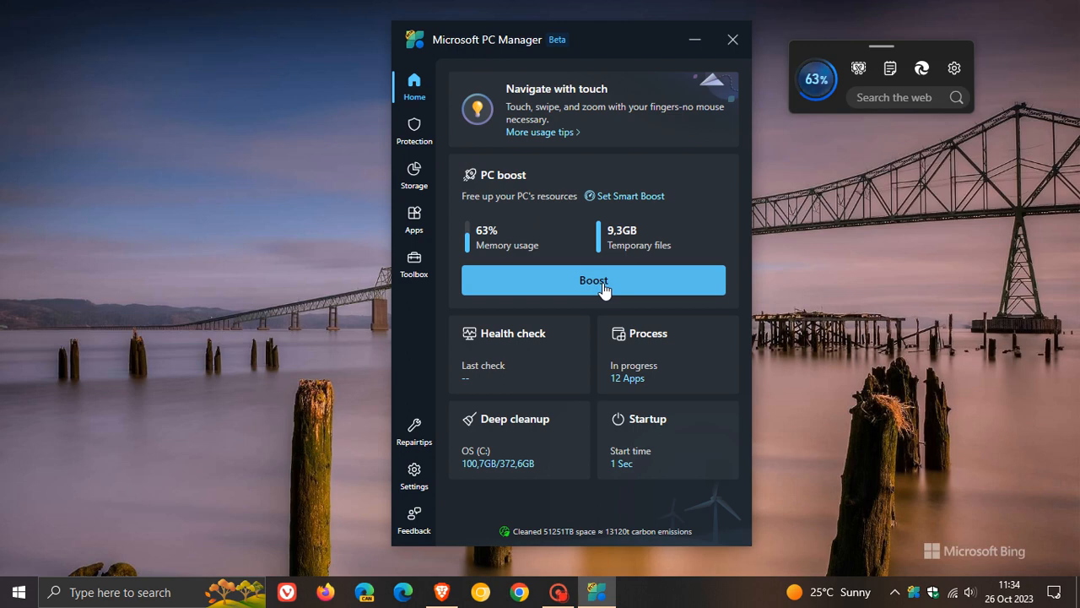
mouse_move(853, 234)
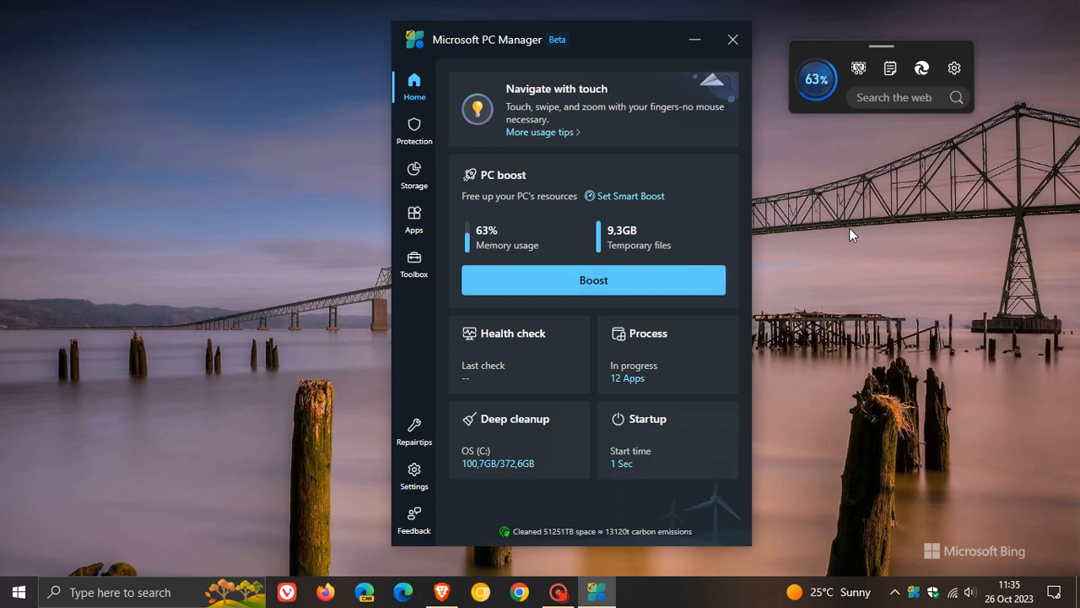
mouse_move(414, 431)
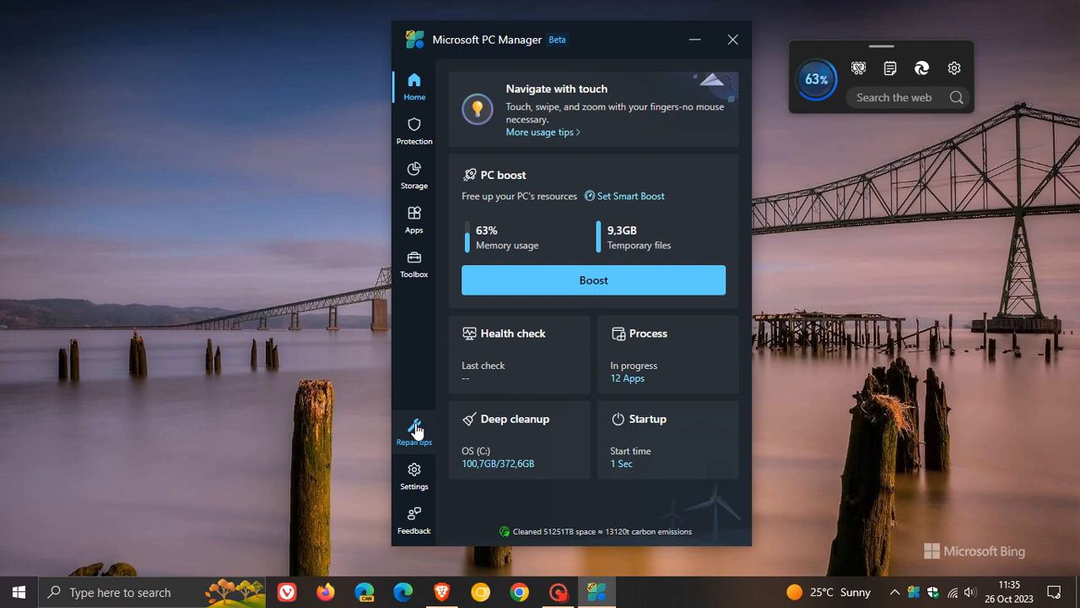
Open Repair tips, showing the default browser changed to Google Chrome.
left_click(414, 431)
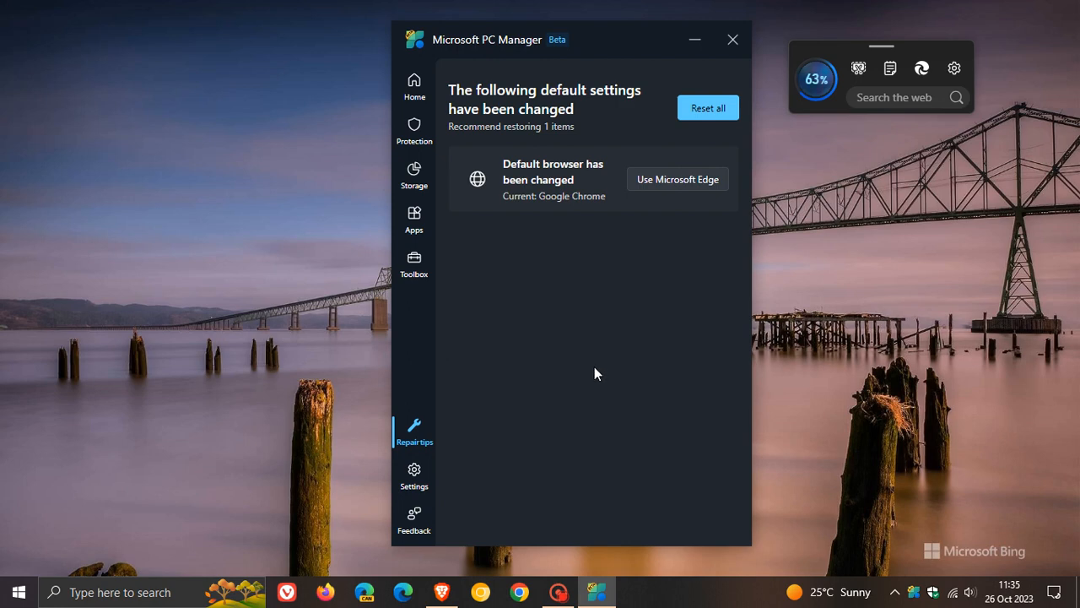
mouse_move(588, 348)
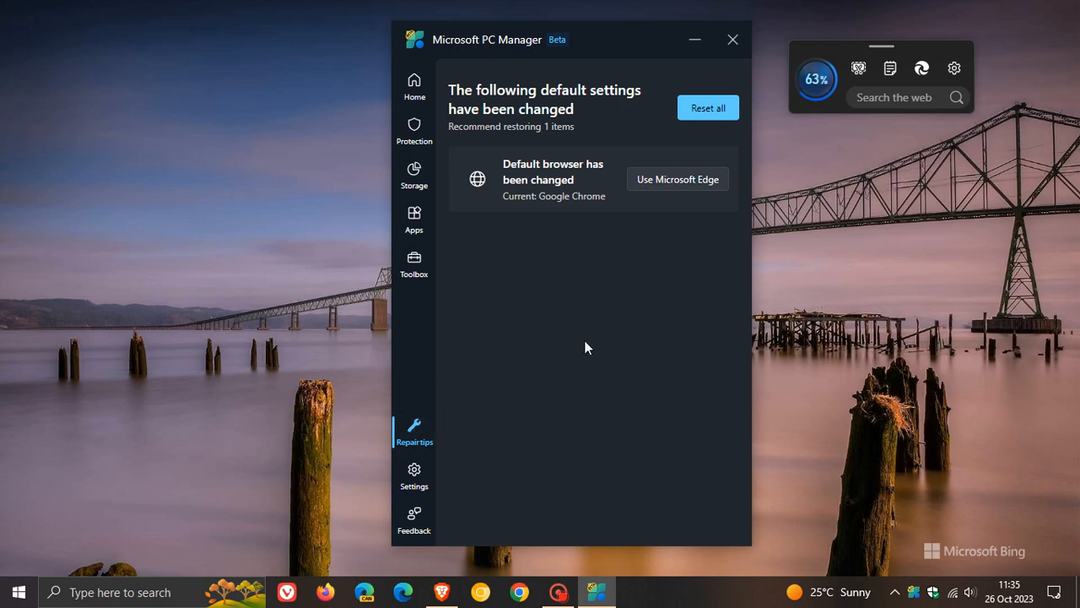
mouse_move(568, 303)
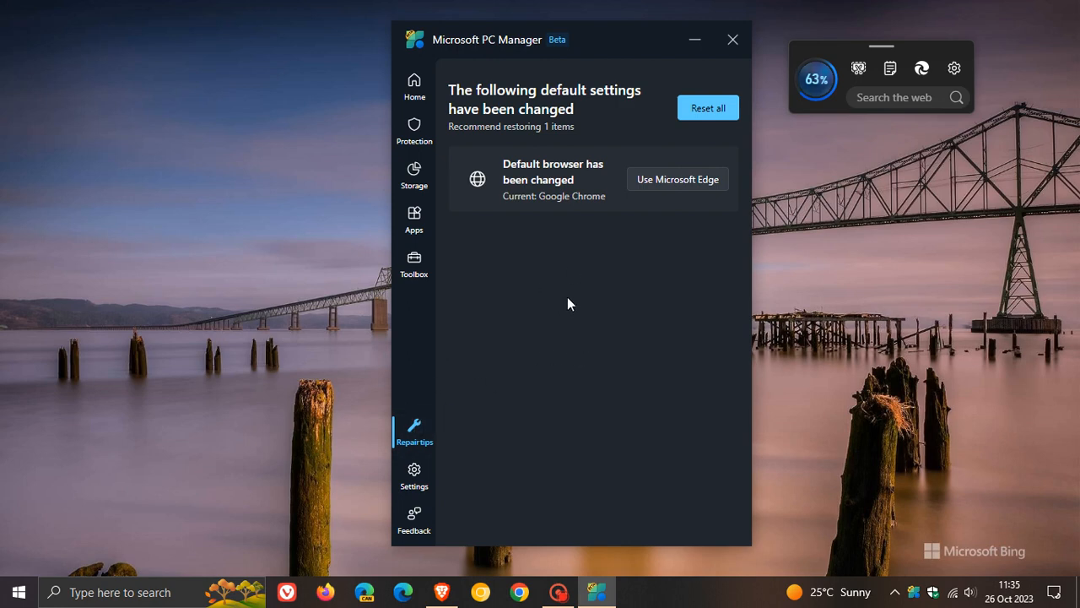
mouse_move(591, 211)
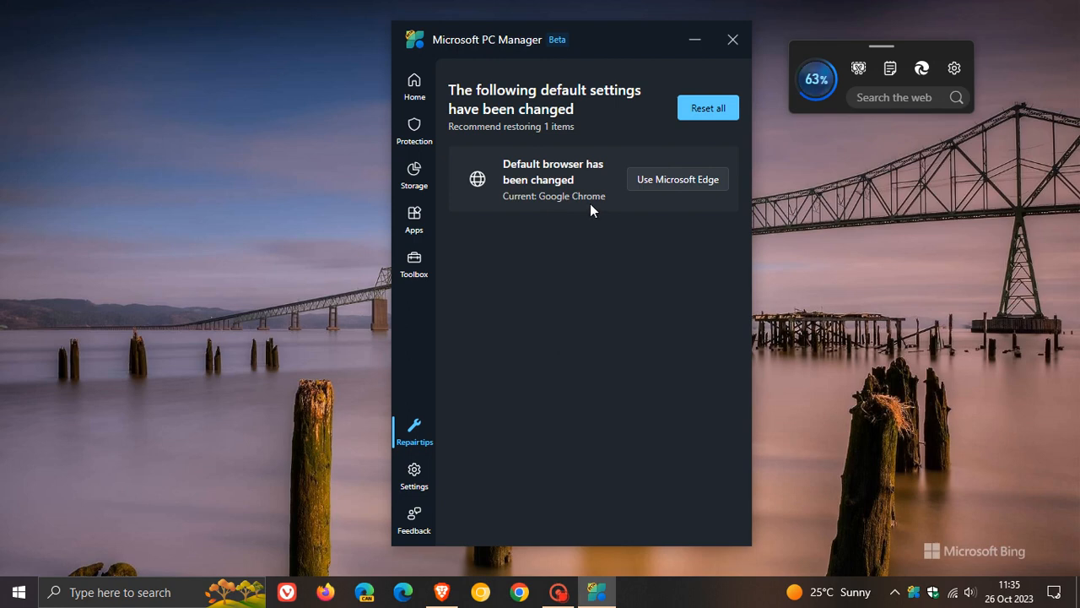
mouse_move(580, 188)
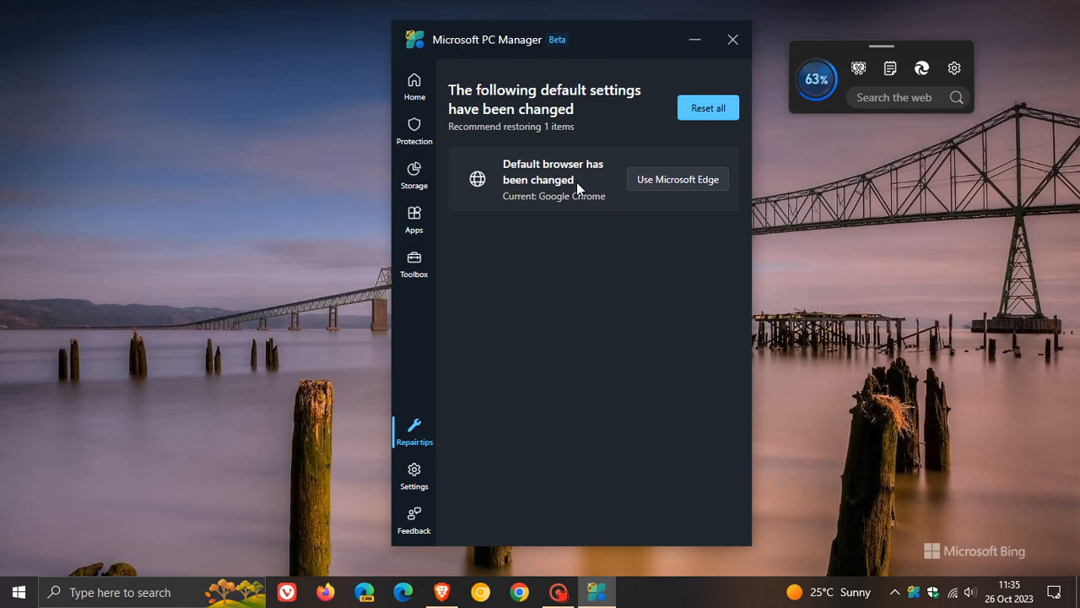
mouse_move(562, 155)
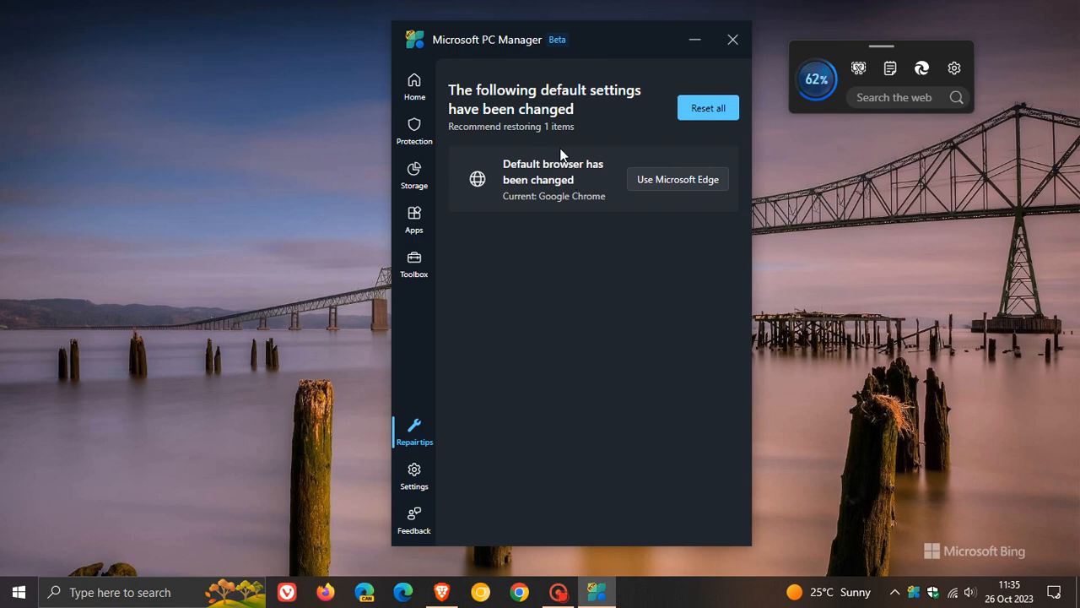
mouse_move(563, 434)
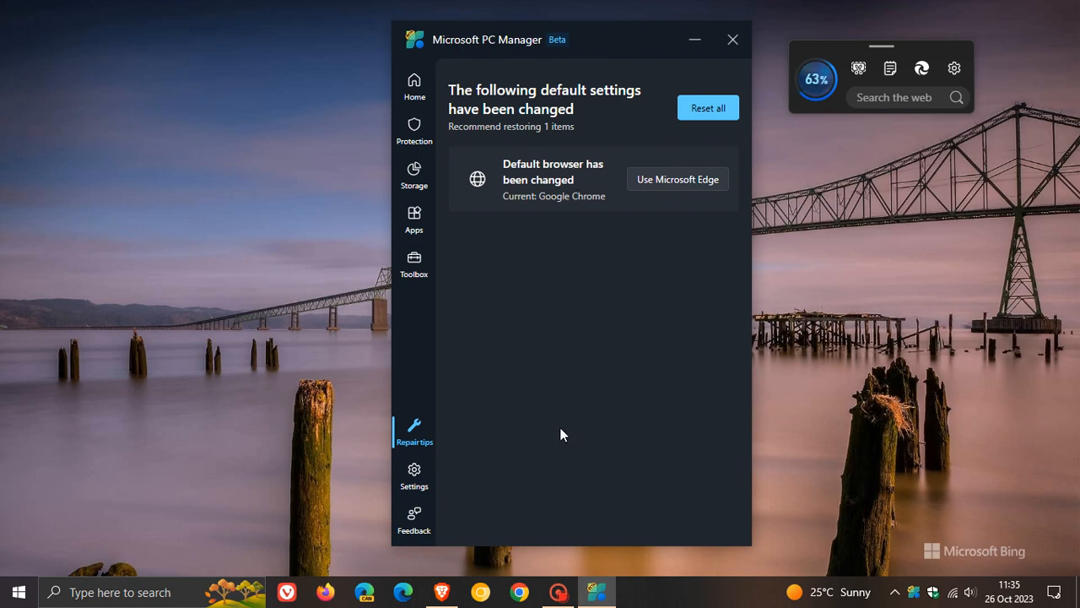
mouse_move(552, 226)
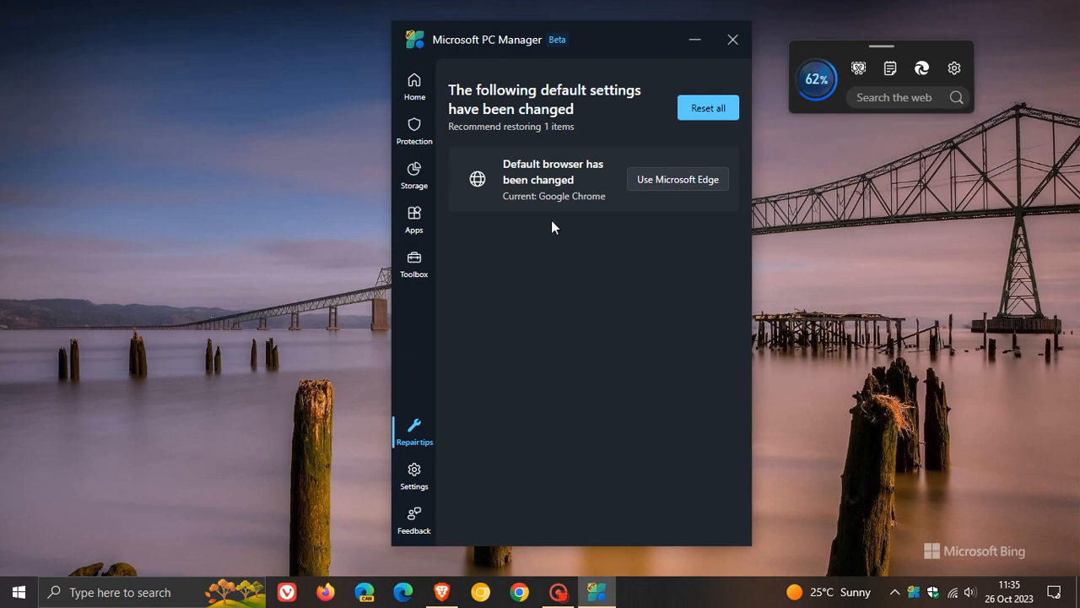
mouse_move(549, 110)
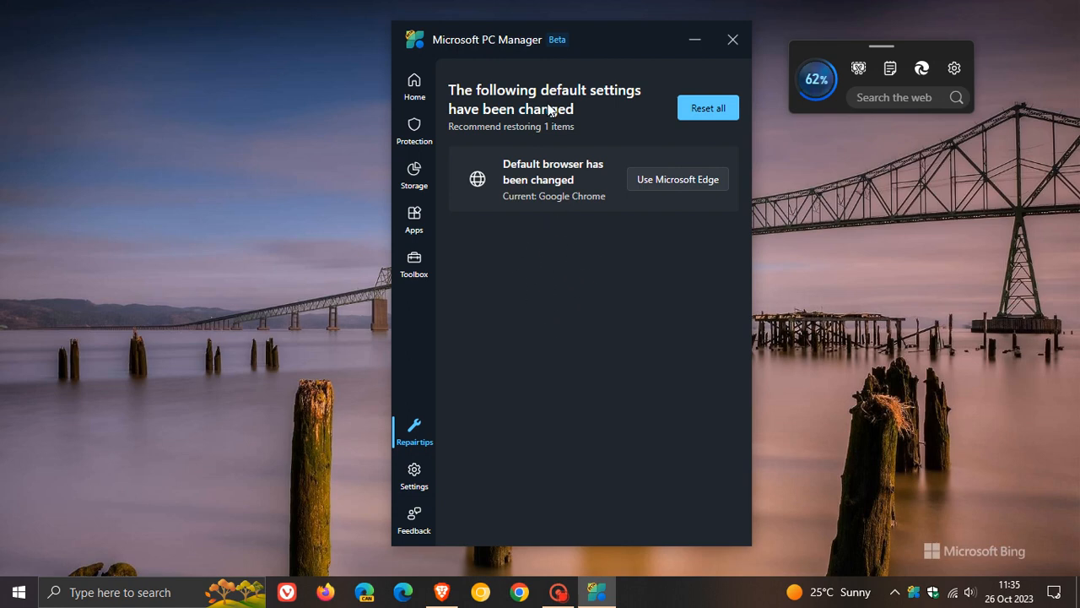
mouse_move(564, 292)
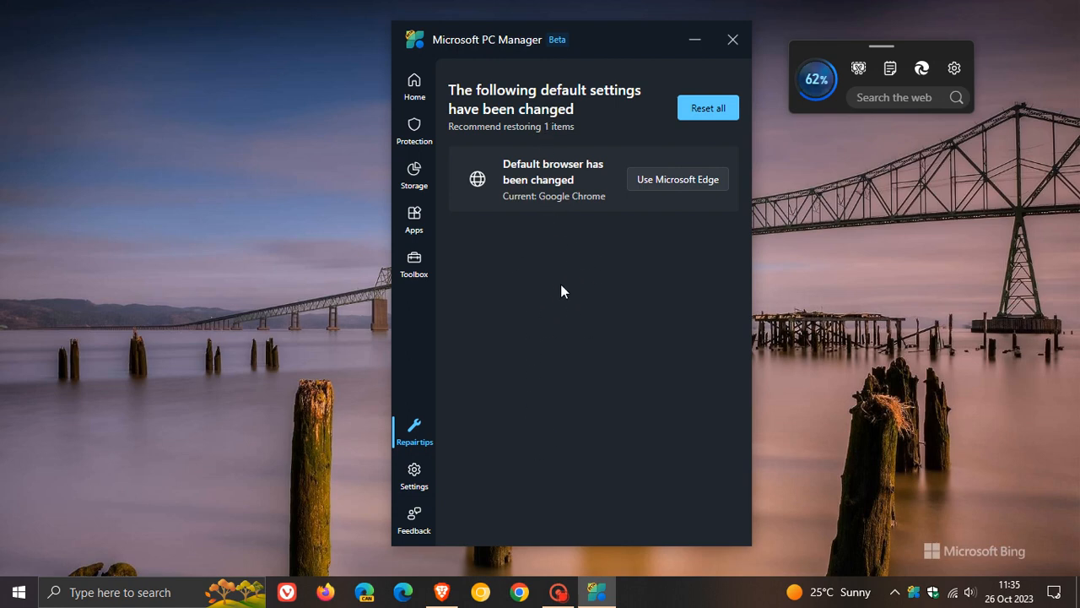
mouse_move(617, 338)
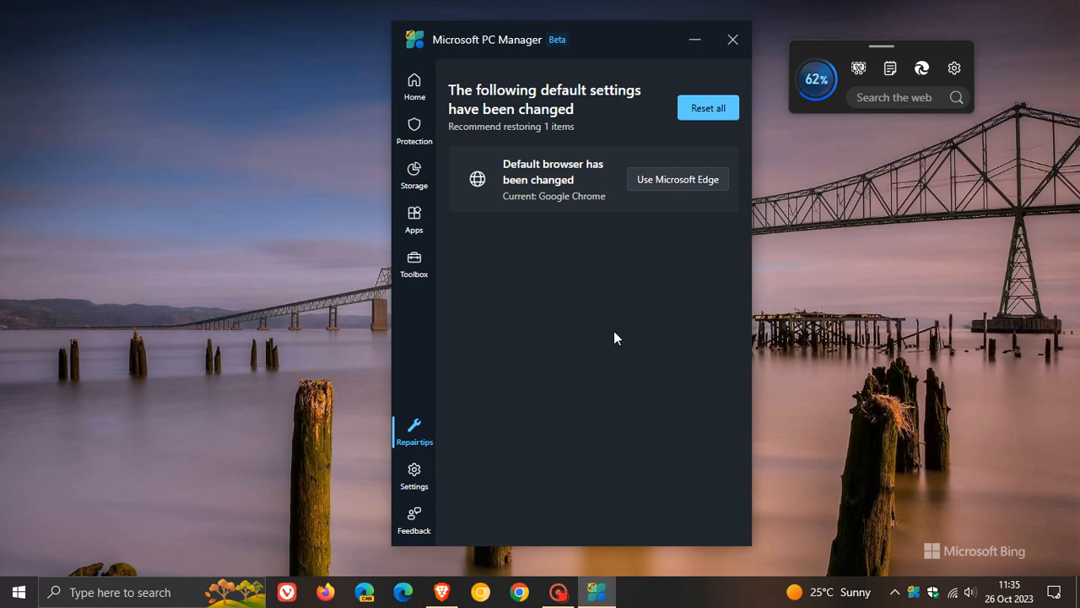
mouse_move(620, 311)
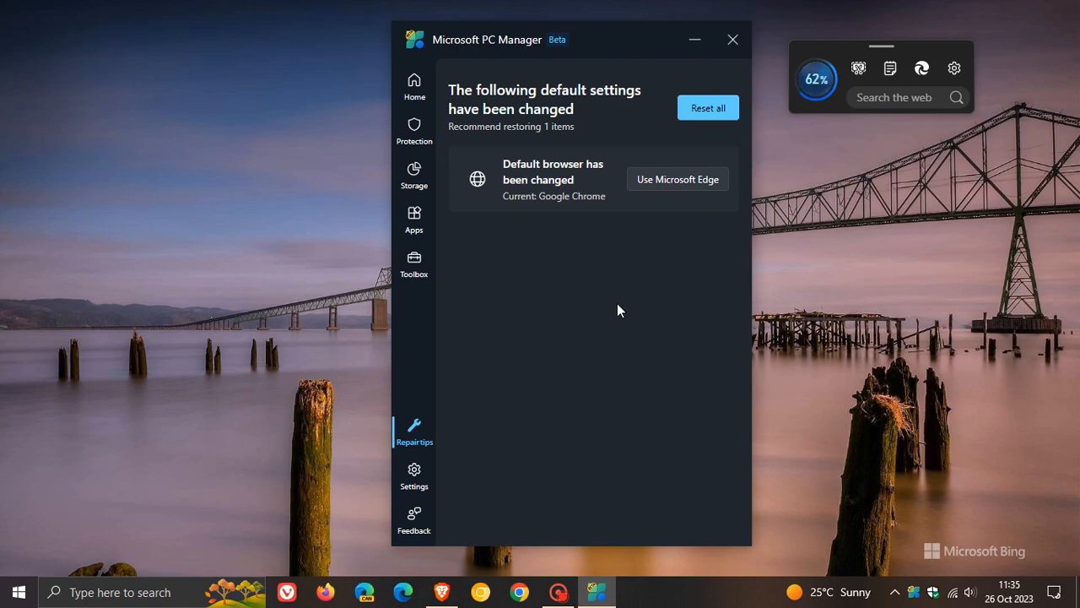
mouse_move(592, 123)
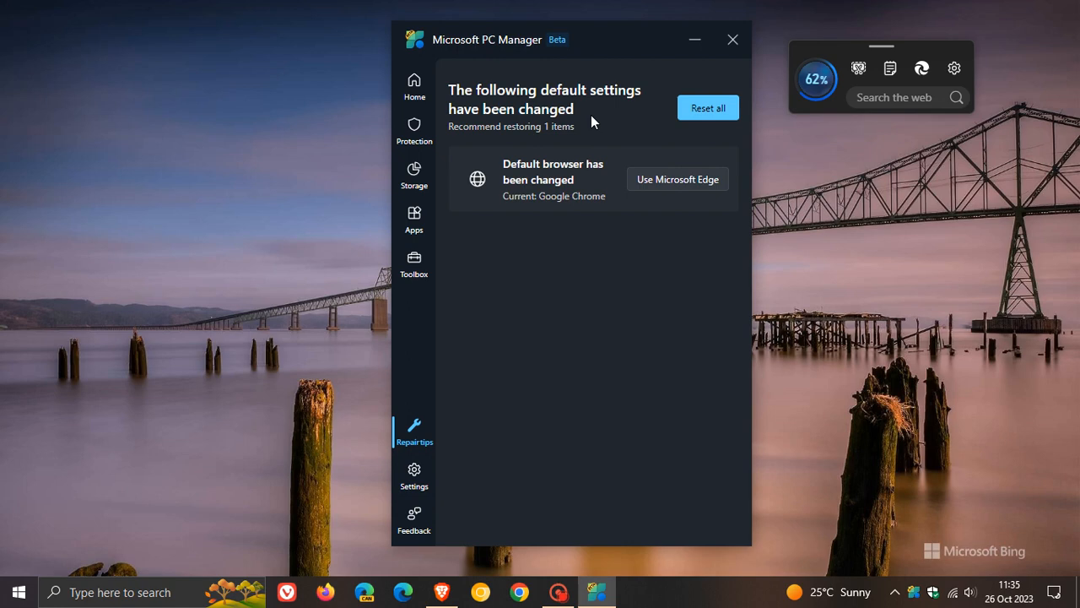
mouse_move(556, 326)
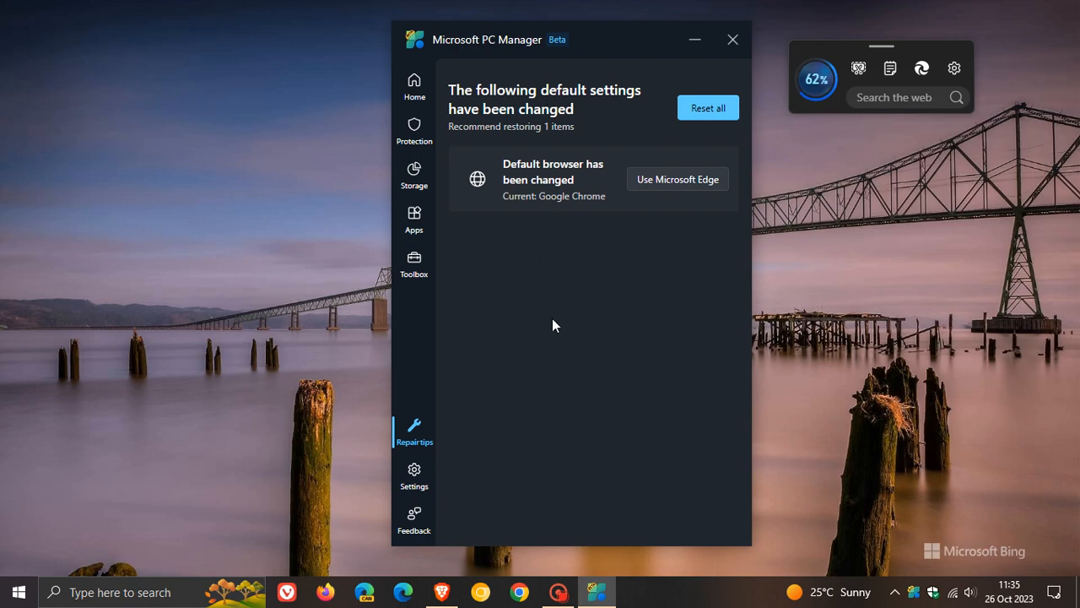
mouse_move(413, 84)
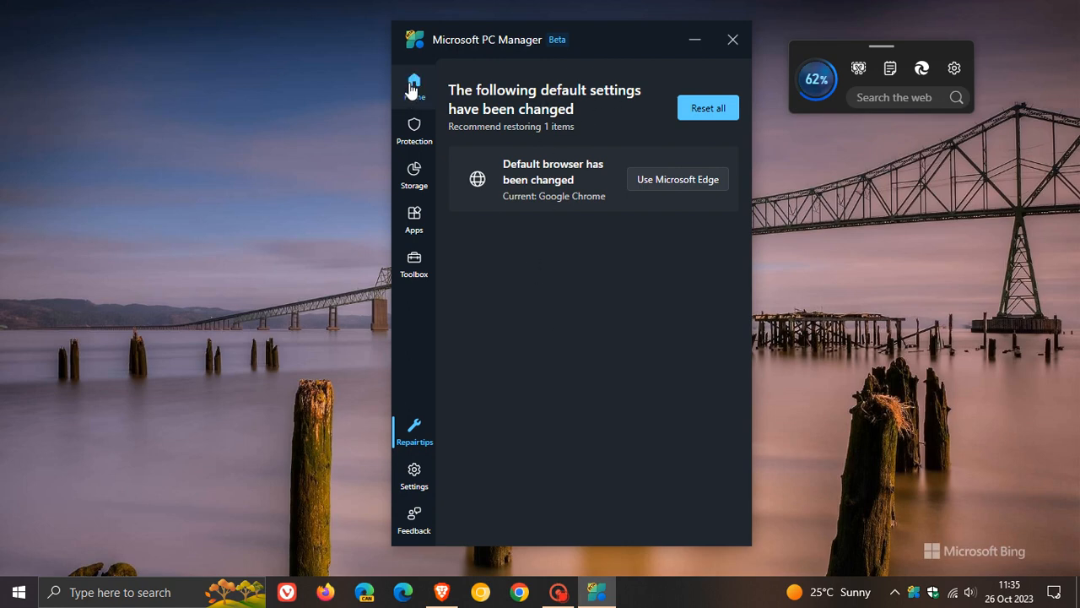
Go back to Home and drag the window further right.
left_click(413, 87)
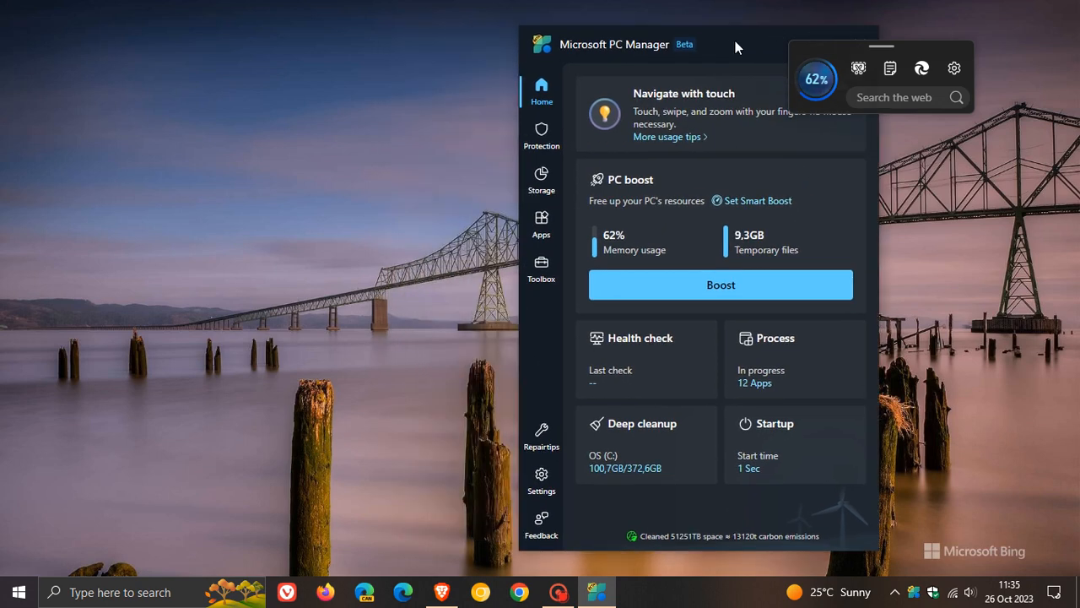
left_click_drag(614, 44, 749, 56)
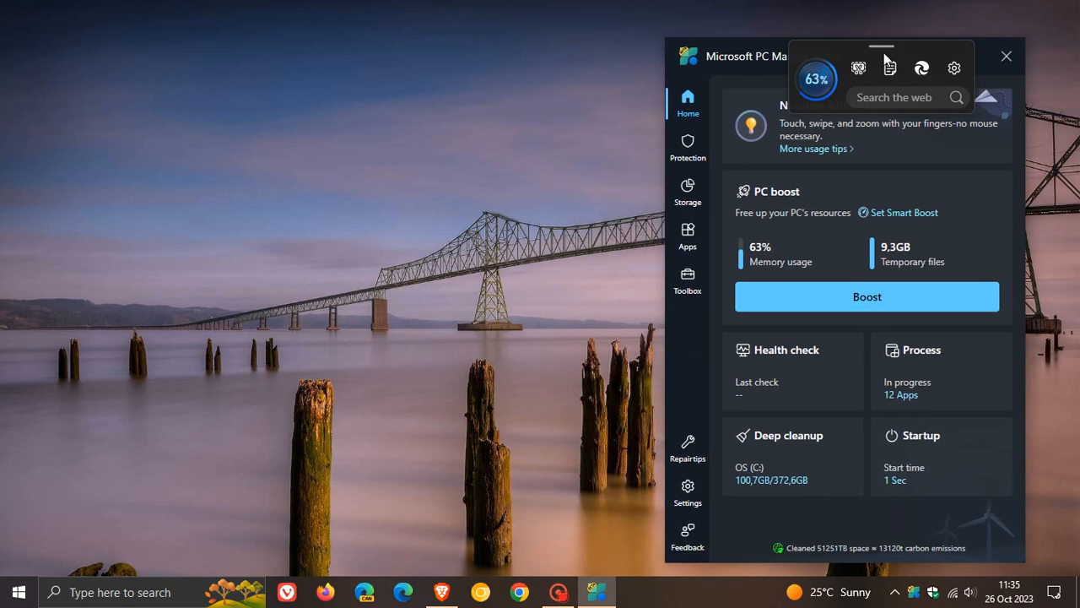